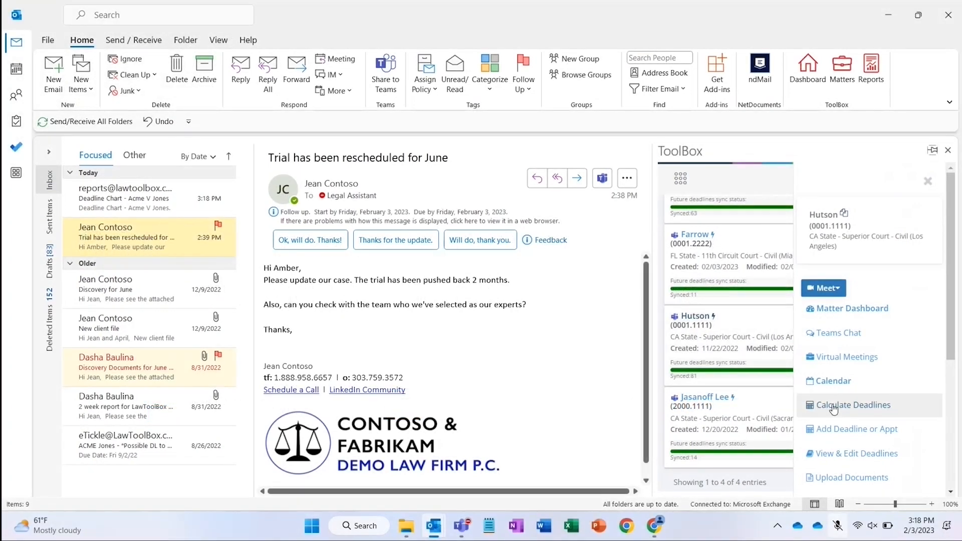
mouse_move(857, 453)
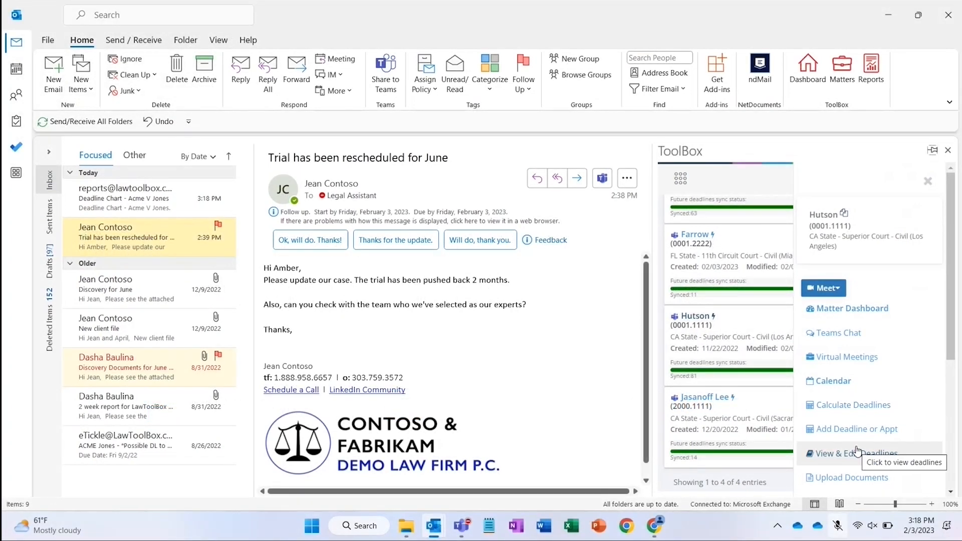
left_click(843, 453)
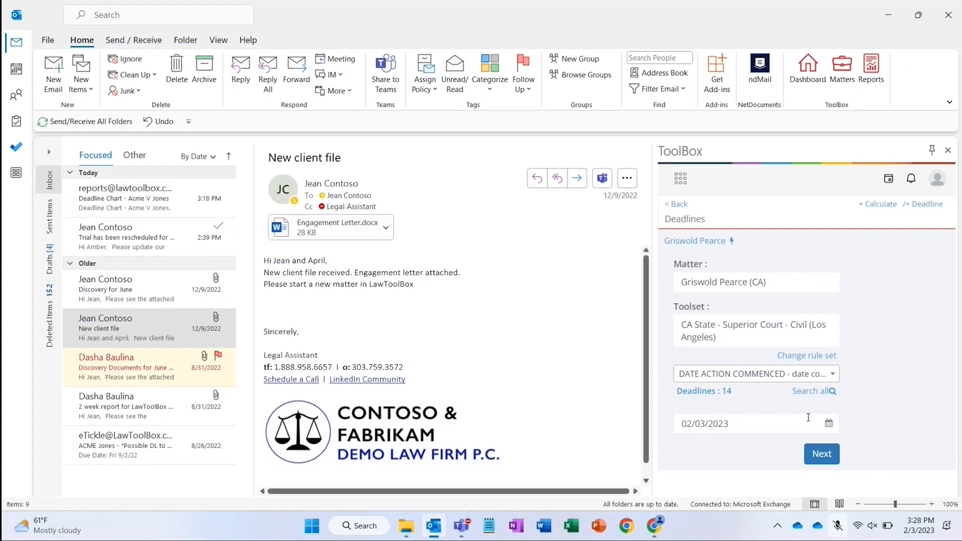
left_click(820, 453)
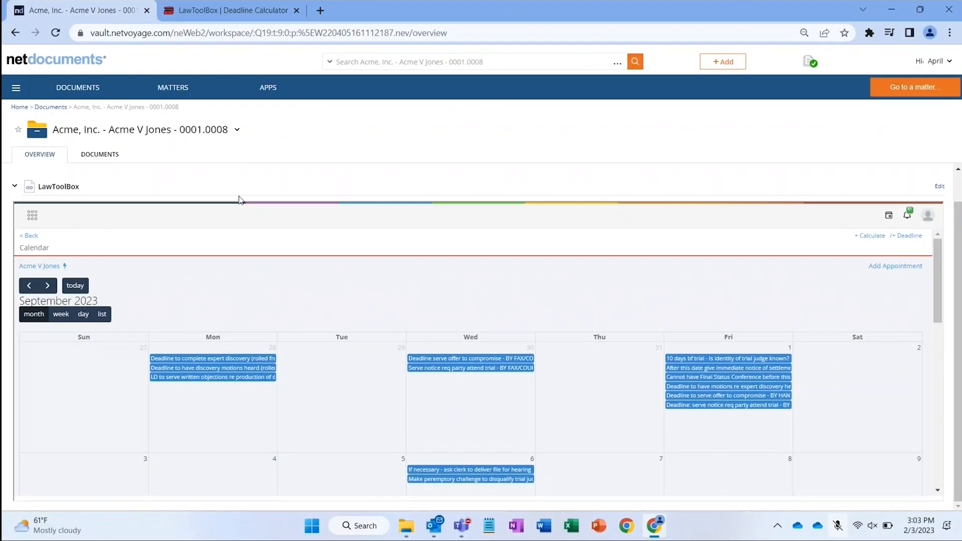
- Open the Acme V Jones deadline list in the LawToolBox embed
scroll("down", 3)
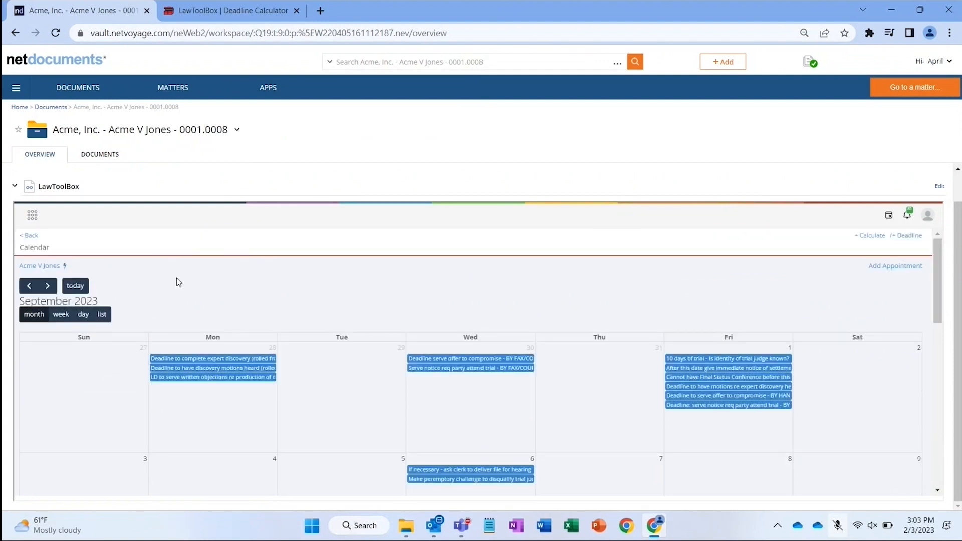
left_click(39, 265)
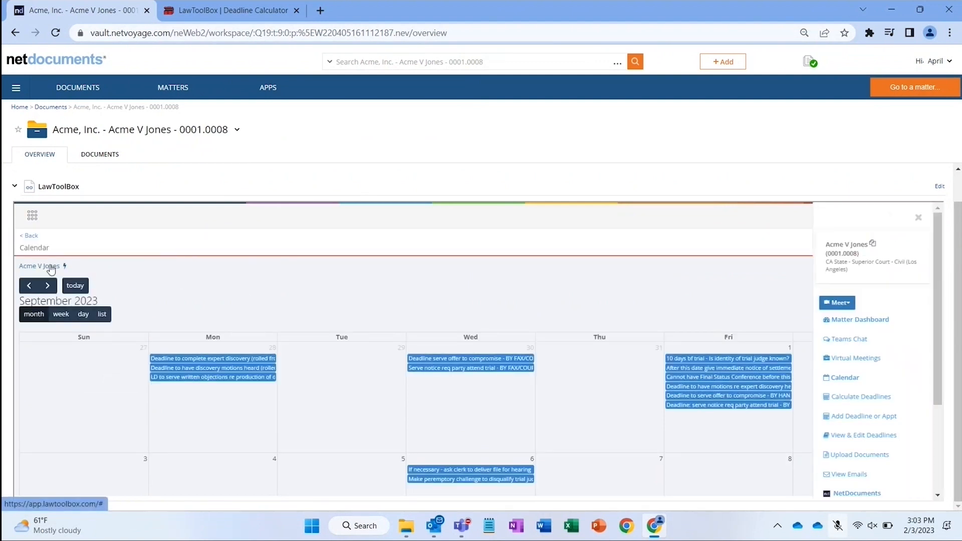
scroll("down", 3)
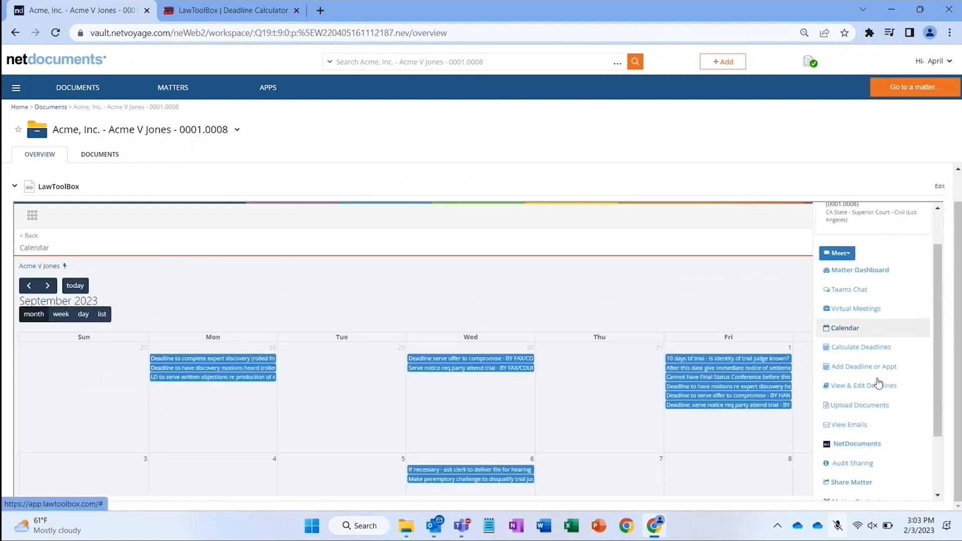
left_click(863, 386)
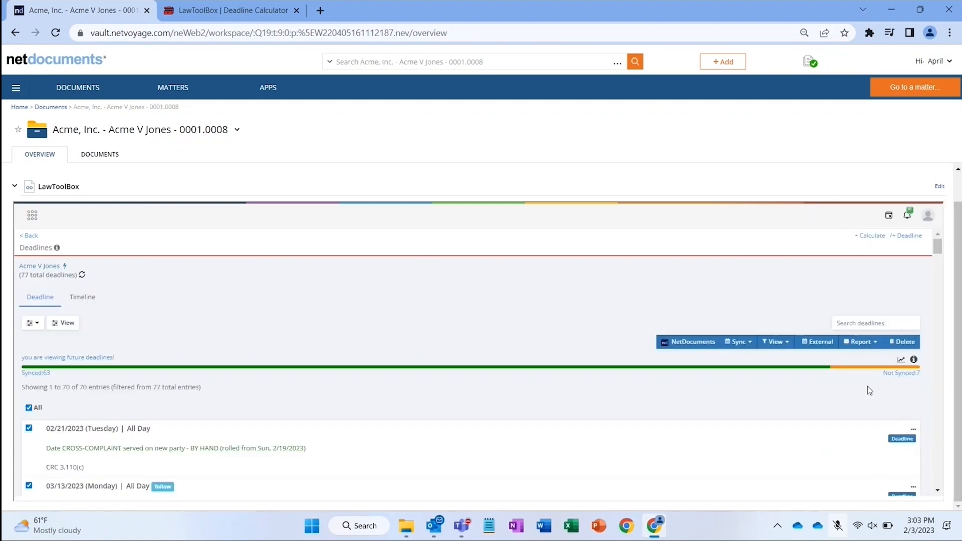
mouse_move(718, 405)
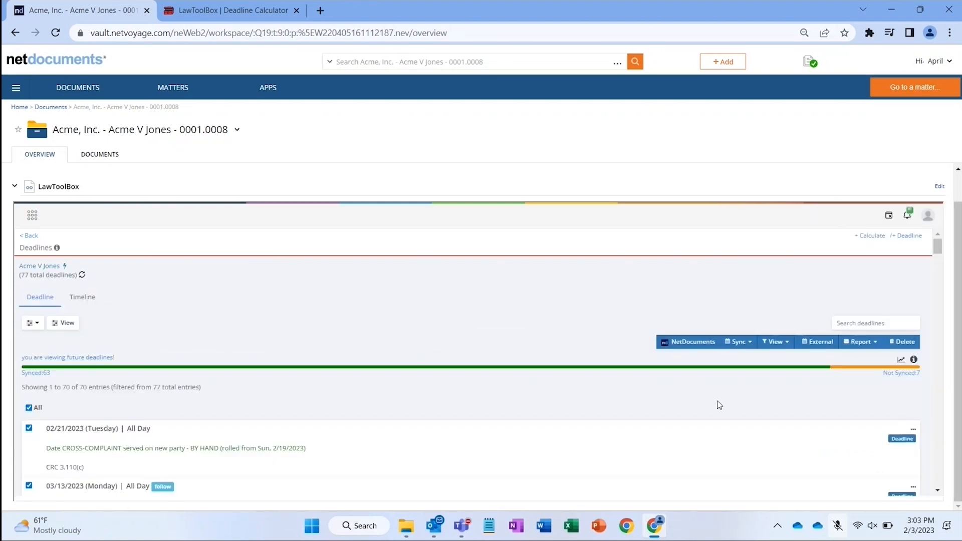
- Open the linked Summary Judgment Draft and choose the done label for a deadline
scroll("down", 3)
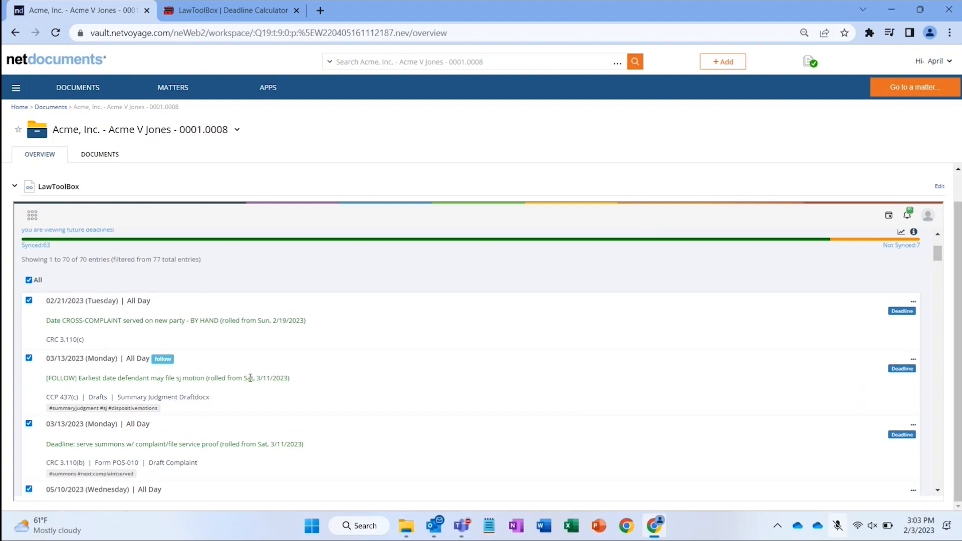
mouse_move(191, 404)
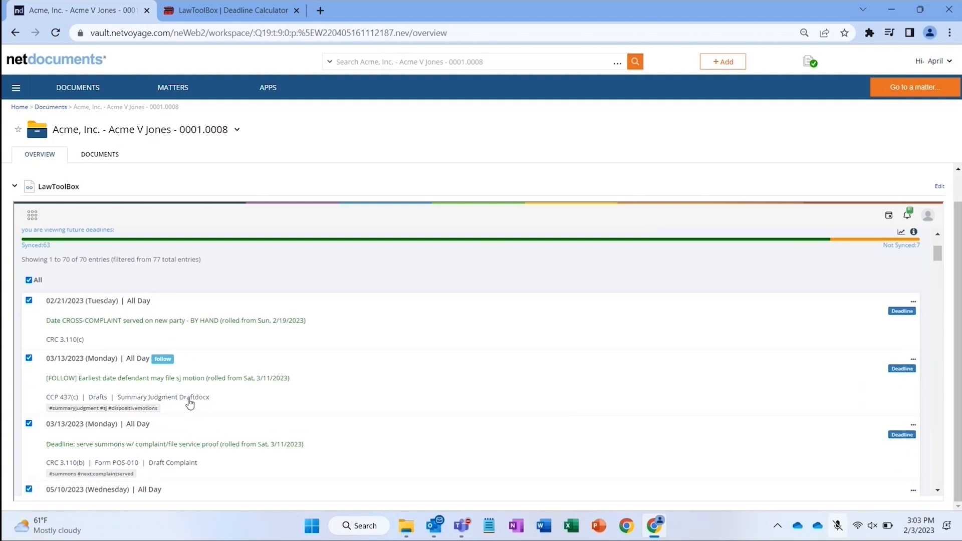
left_click(163, 396)
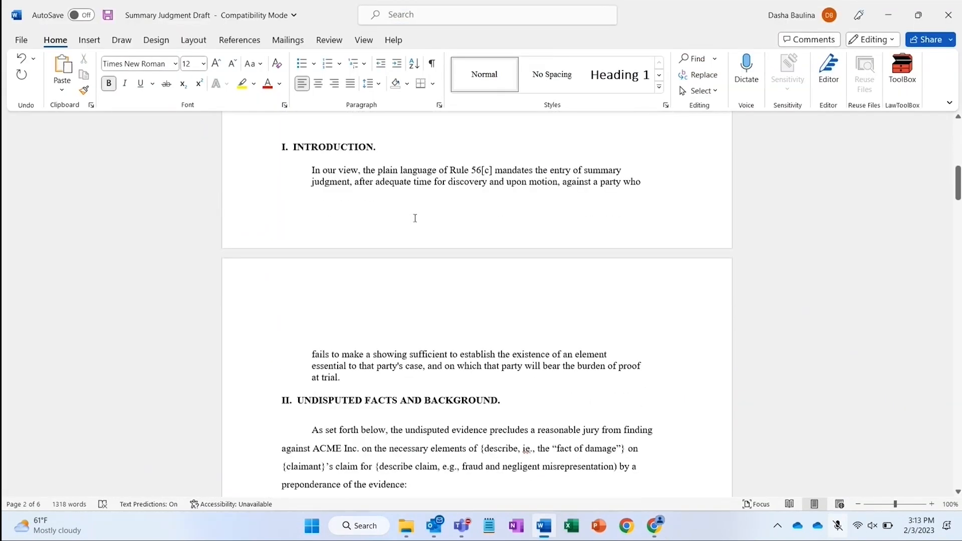
left_click(654, 526)
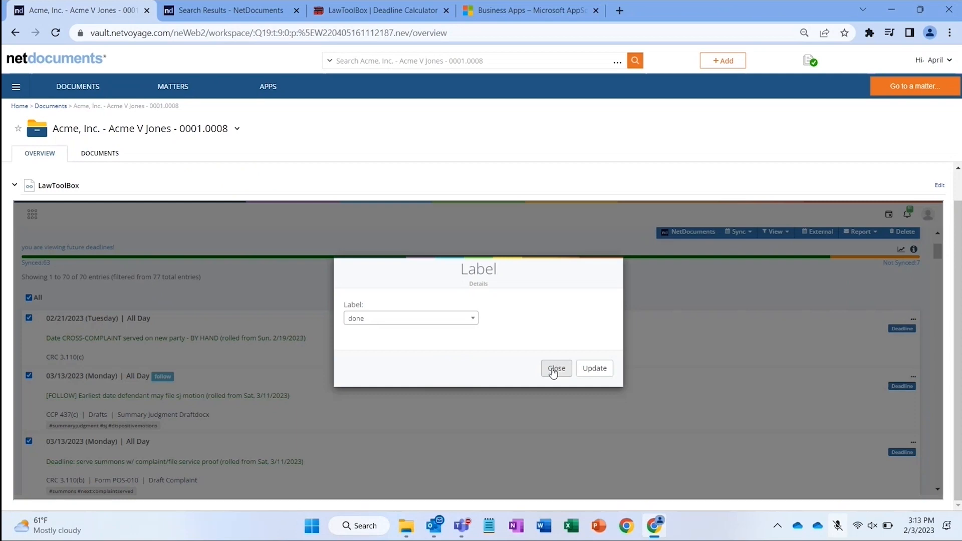
- Apply the done label and email the Acme V Jones deadline chart to myself
left_click(555, 368)
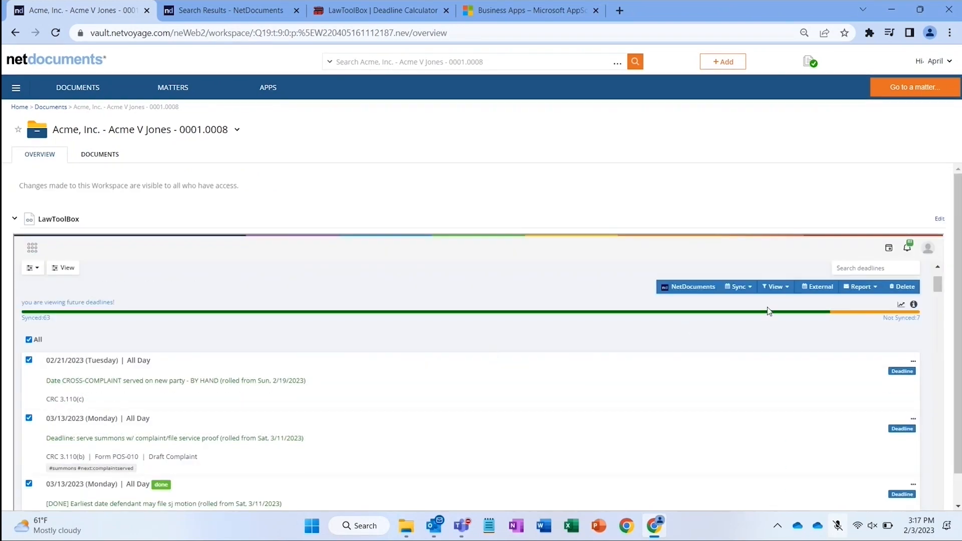
left_click(859, 286)
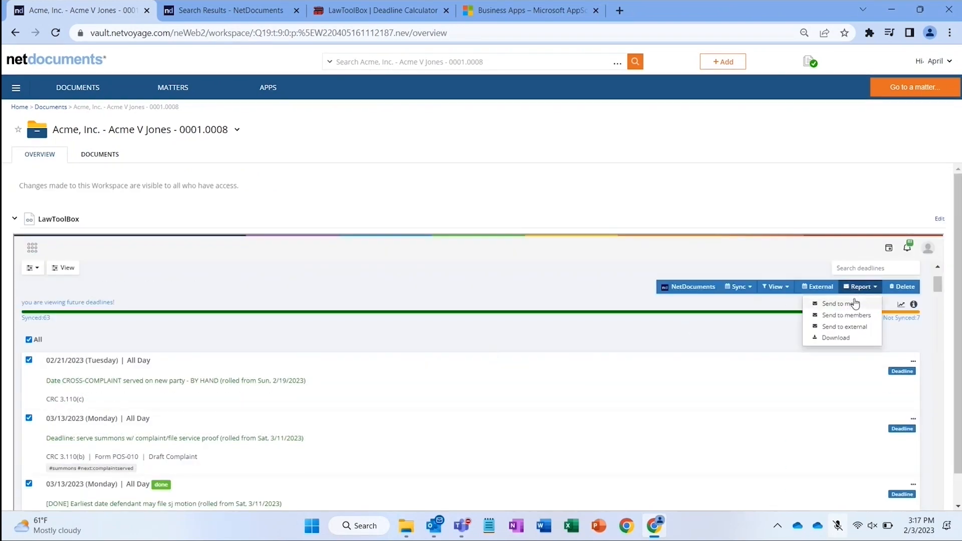
left_click(836, 303)
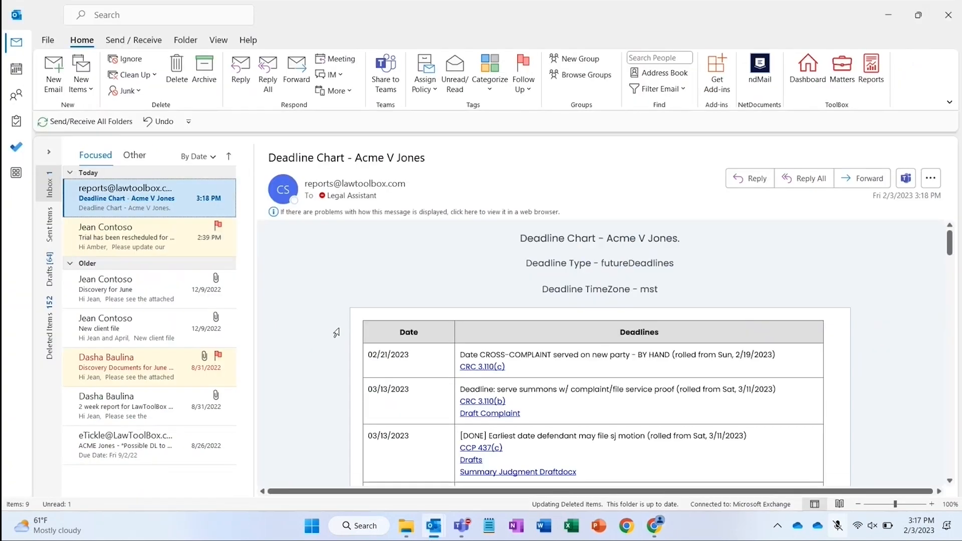
scroll("down", 3)
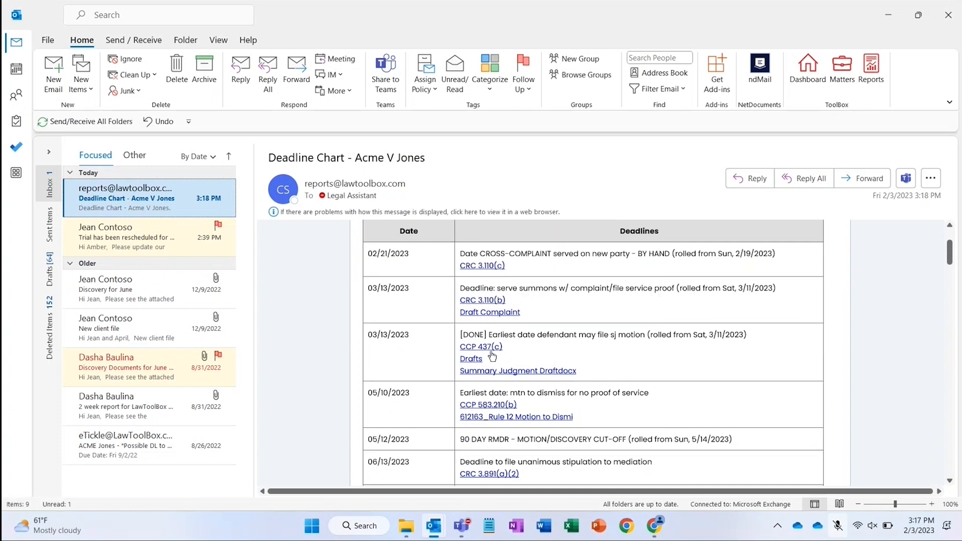
left_click(517, 371)
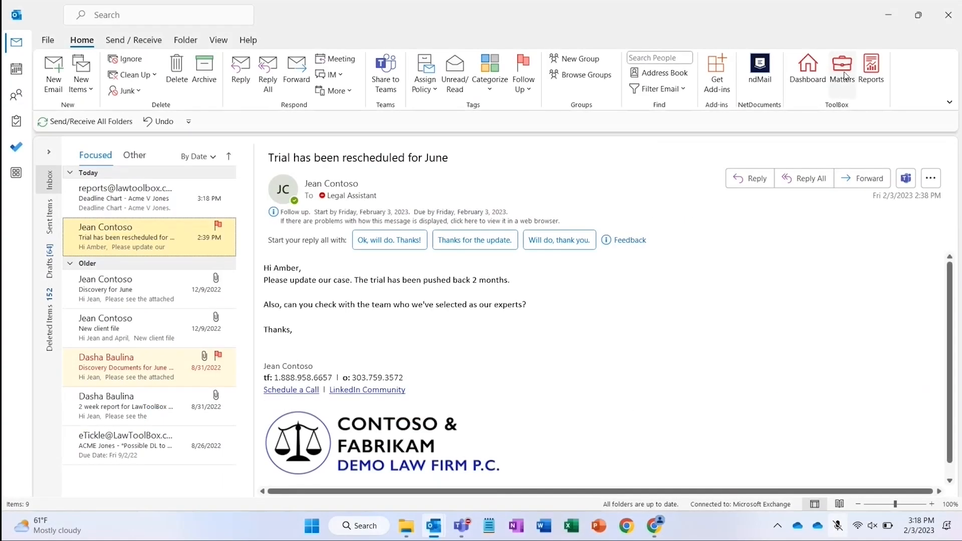
- Open the Hutson matter's deadline list from the matters list
left_click(841, 69)
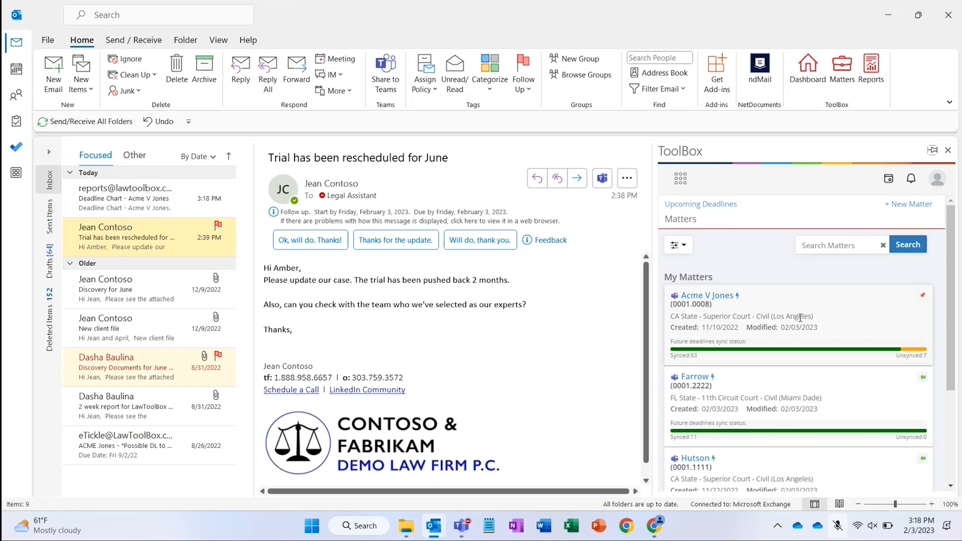
scroll("down", 3)
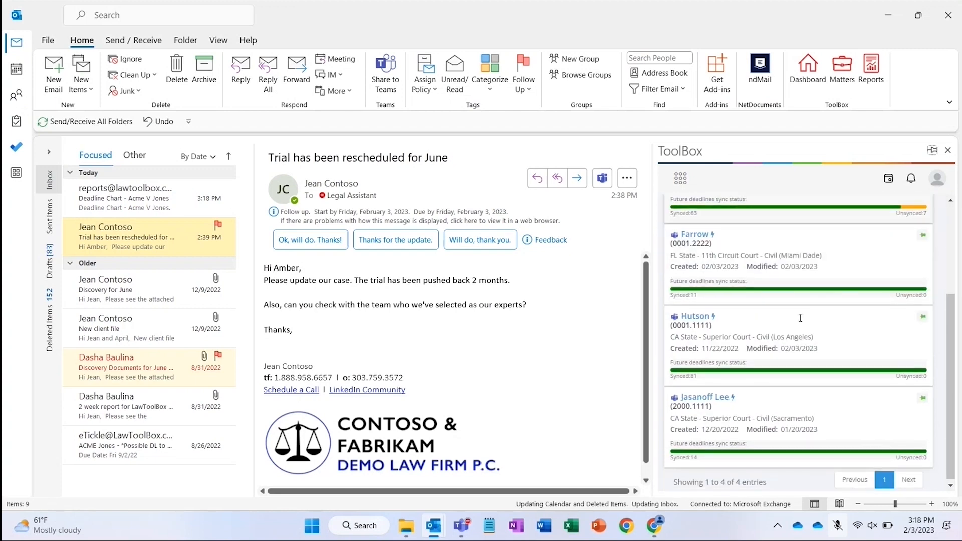
left_click(693, 316)
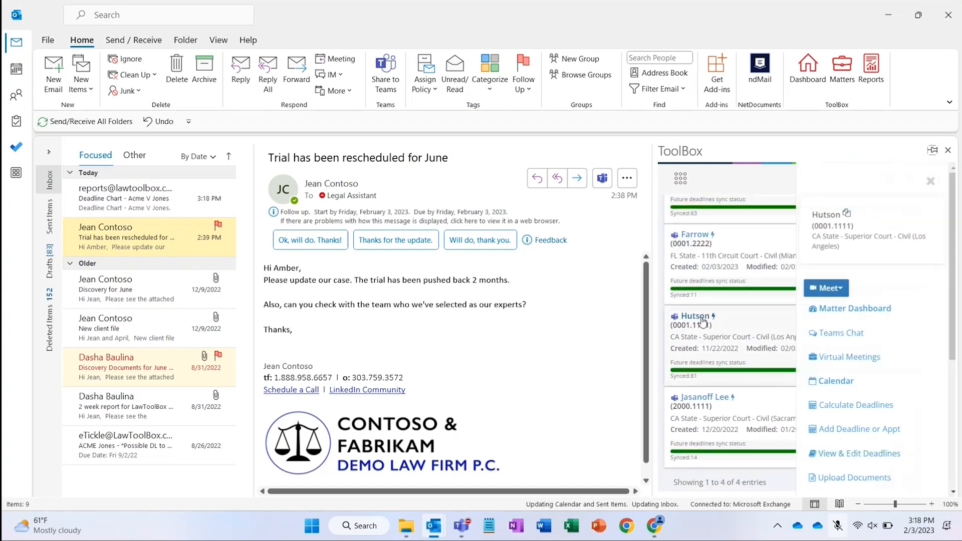
mouse_move(853, 453)
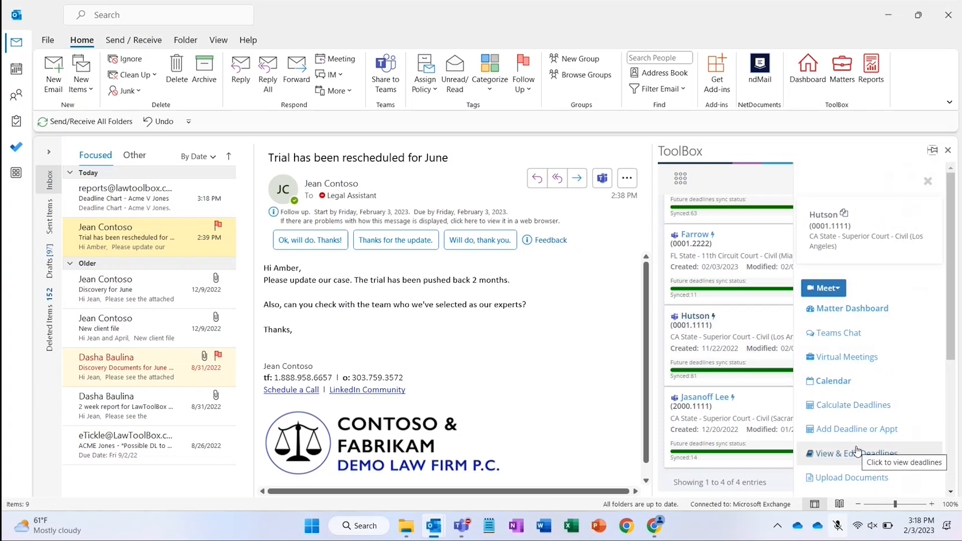
left_click(836, 453)
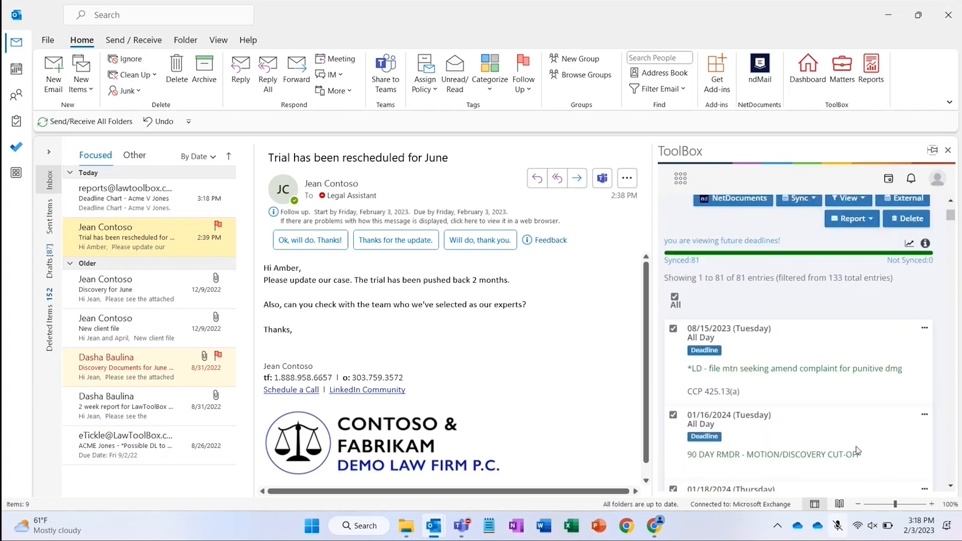
scroll("down", 3)
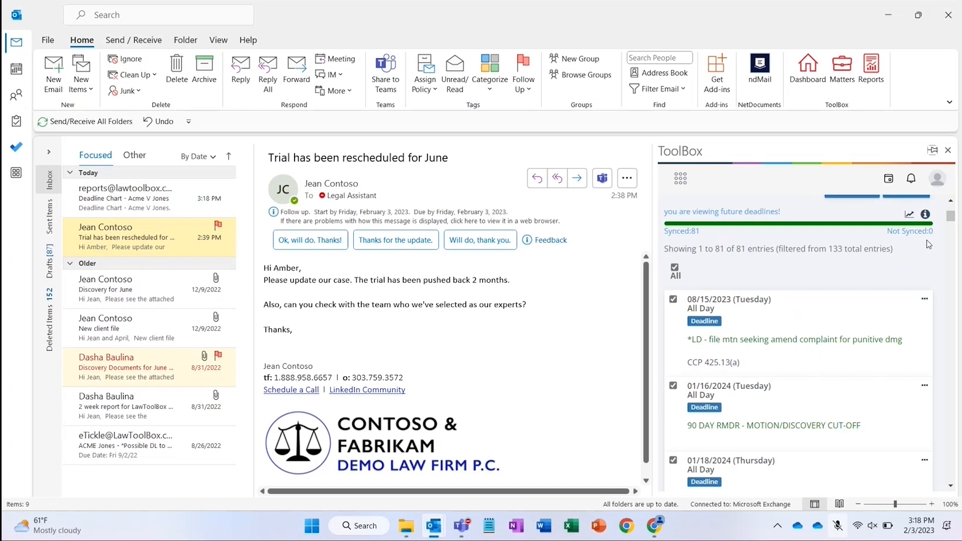
scroll("down", 3)
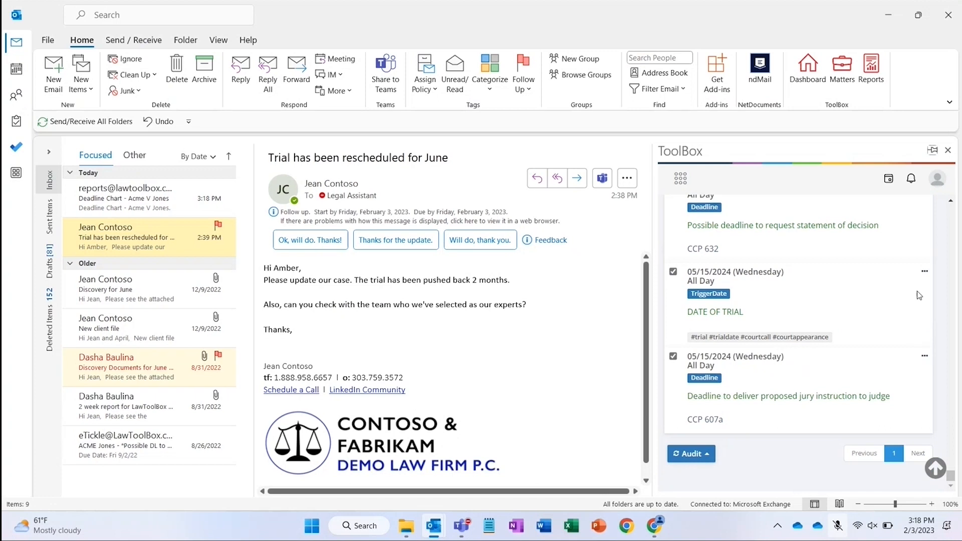
- Move the DATE OF TRIAL to 06/28/2024 and review the recalculated deadlines
left_click(924, 271)
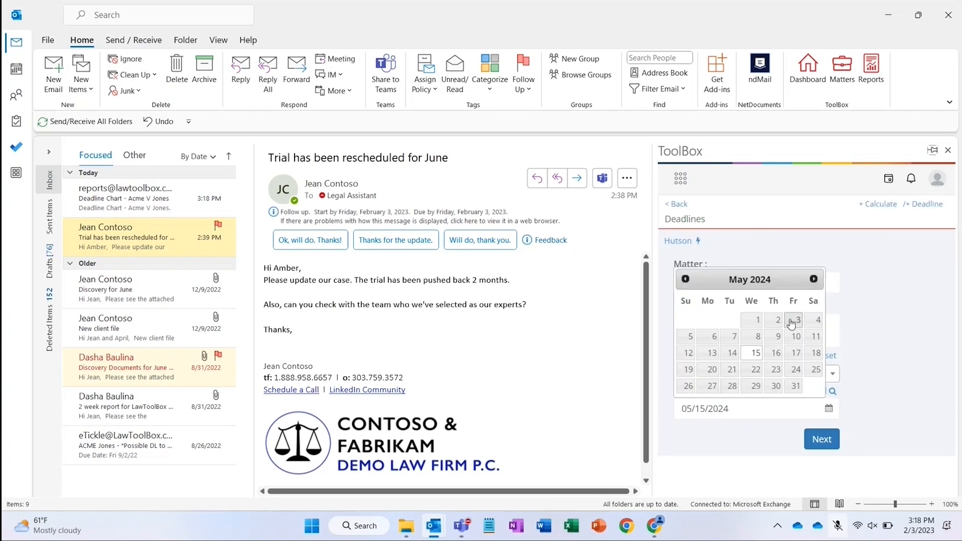
left_click(814, 279)
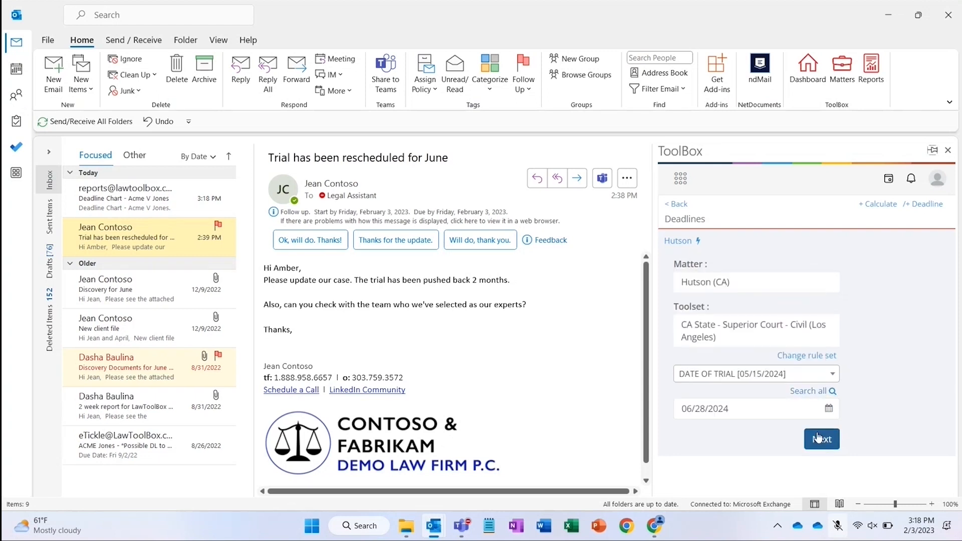
left_click(820, 439)
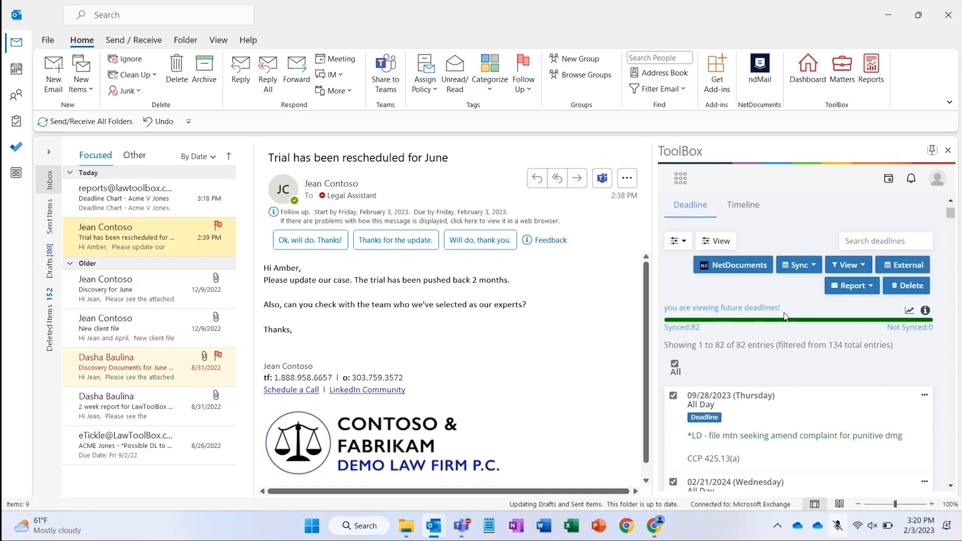
scroll("down", 3)
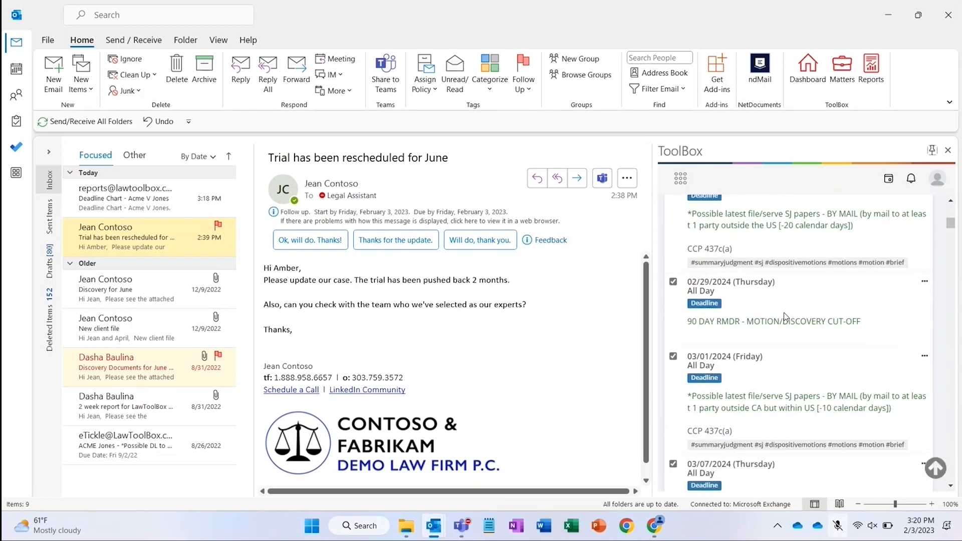
scroll("down", 3)
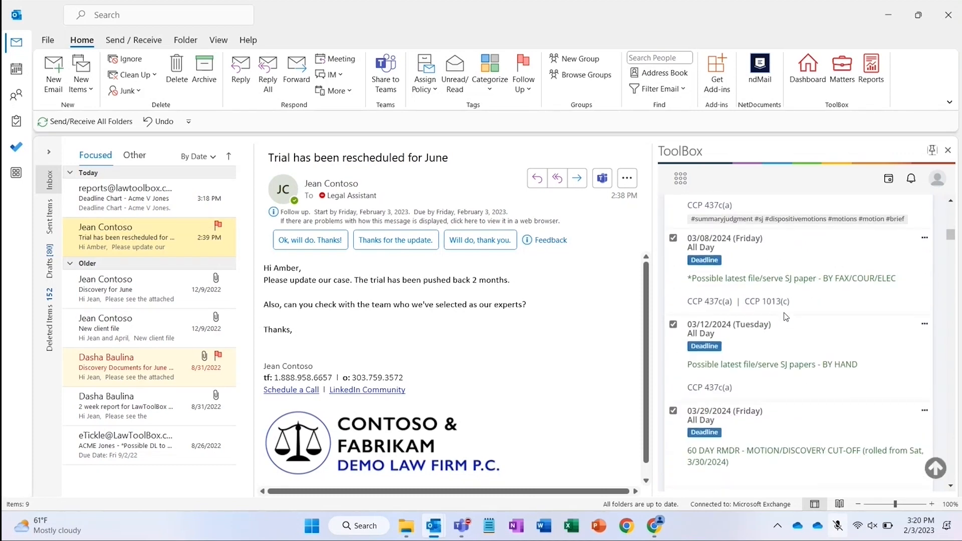
scroll("down", 3)
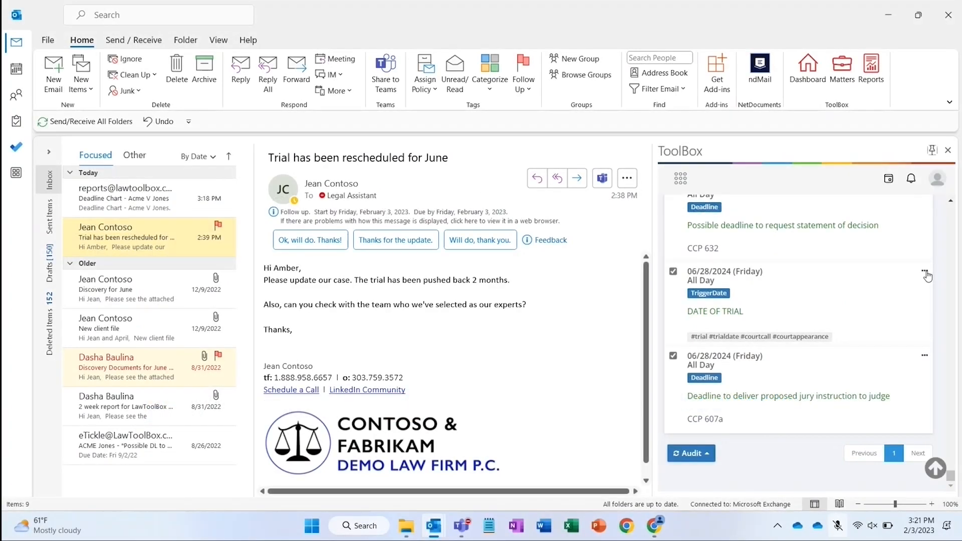
- Link the Scheduling Order document, found by searching 'orde', to the DATE OF TRIAL deadline
left_click(926, 270)
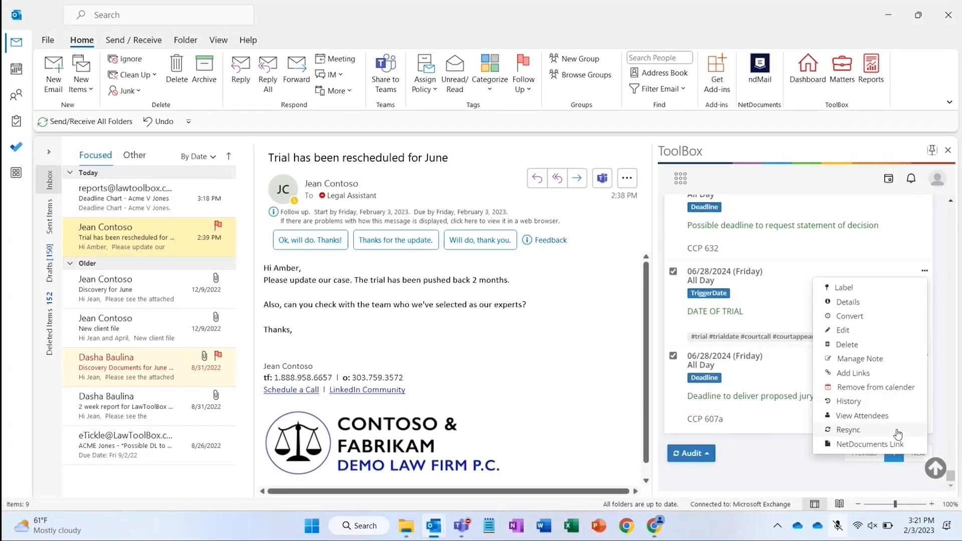
left_click(869, 444)
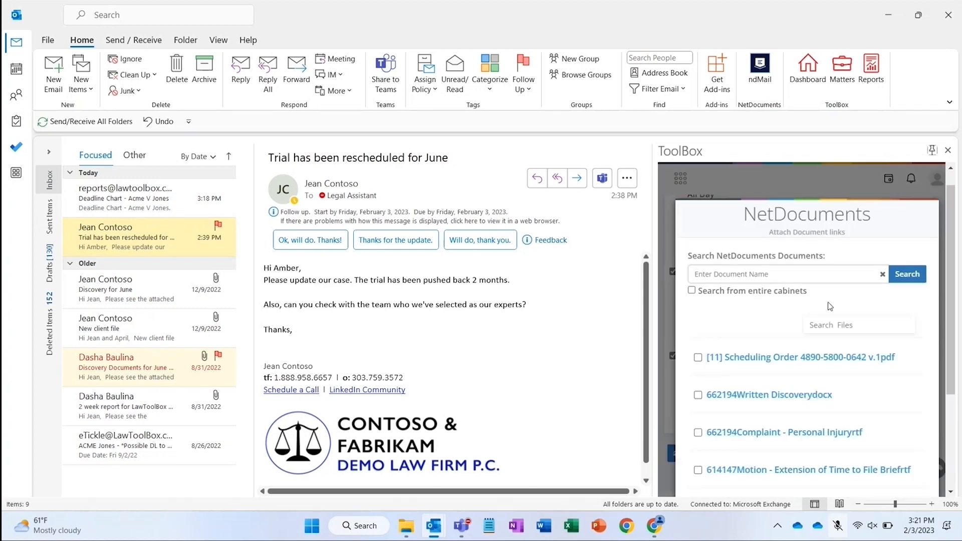
type("orde")
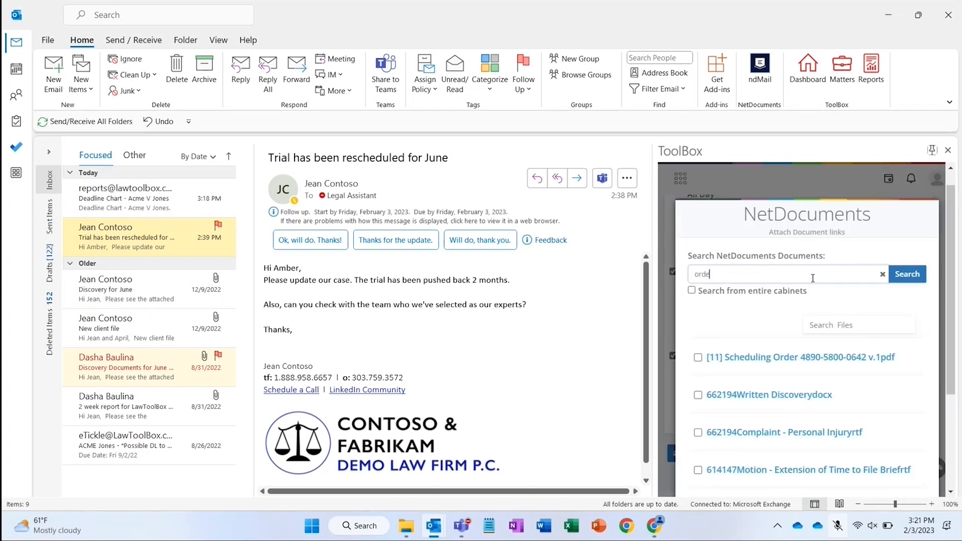
left_click(907, 273)
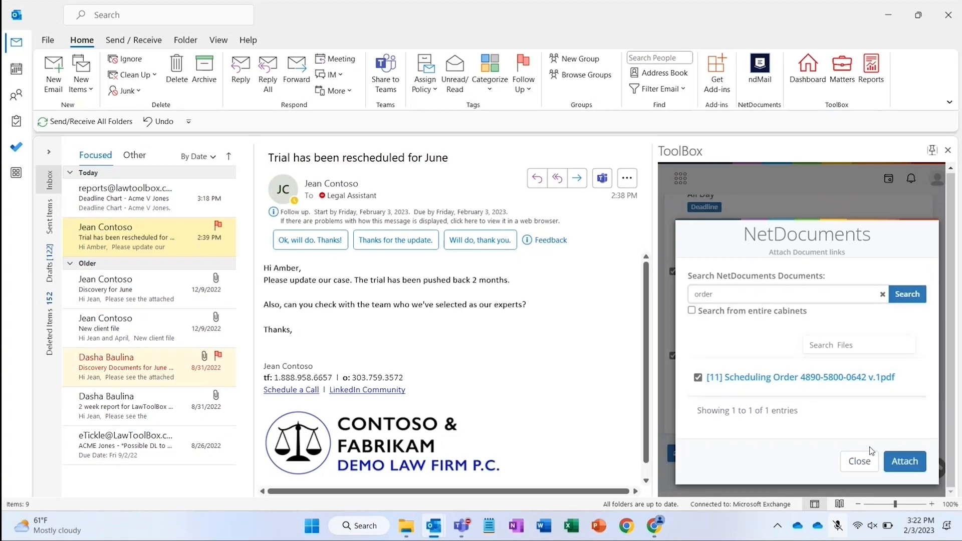
left_click(904, 461)
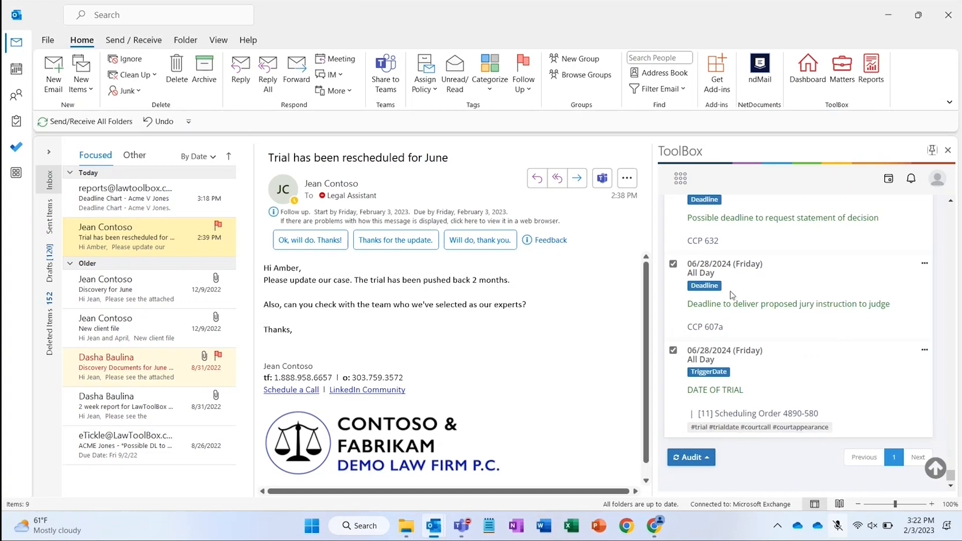
left_click(16, 69)
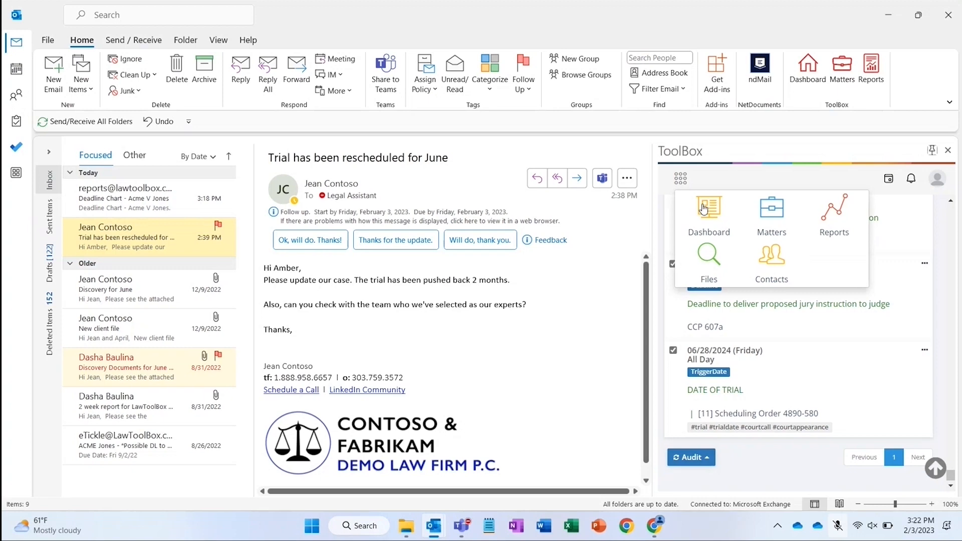
- Scroll through the Upcoming Deadlines dashboard and reach the My Matters list
left_click(708, 208)
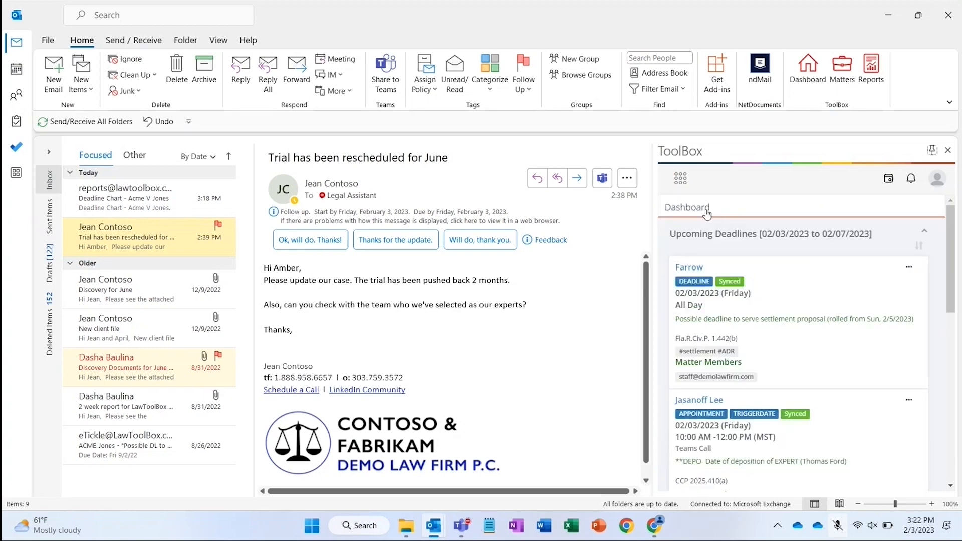
mouse_move(741, 346)
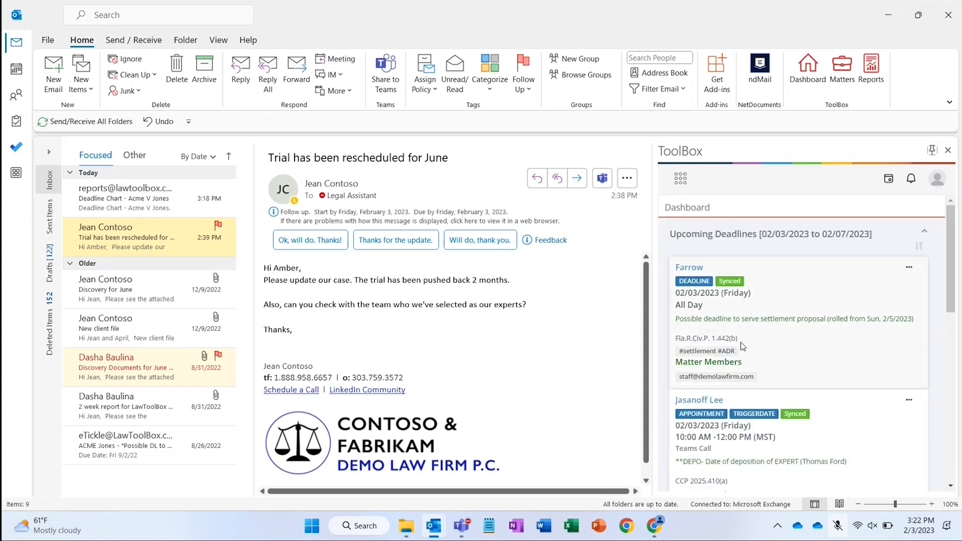
scroll("down", 3)
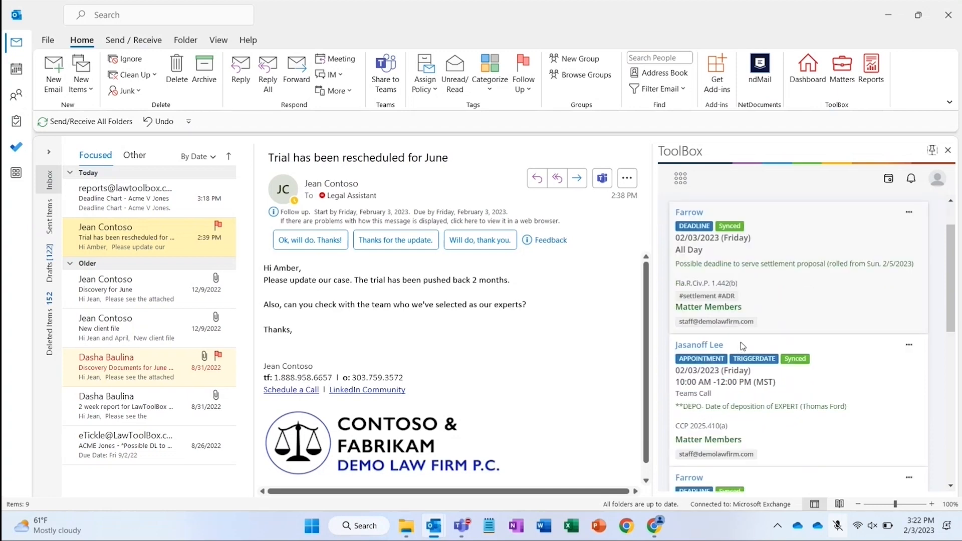
scroll("down", 3)
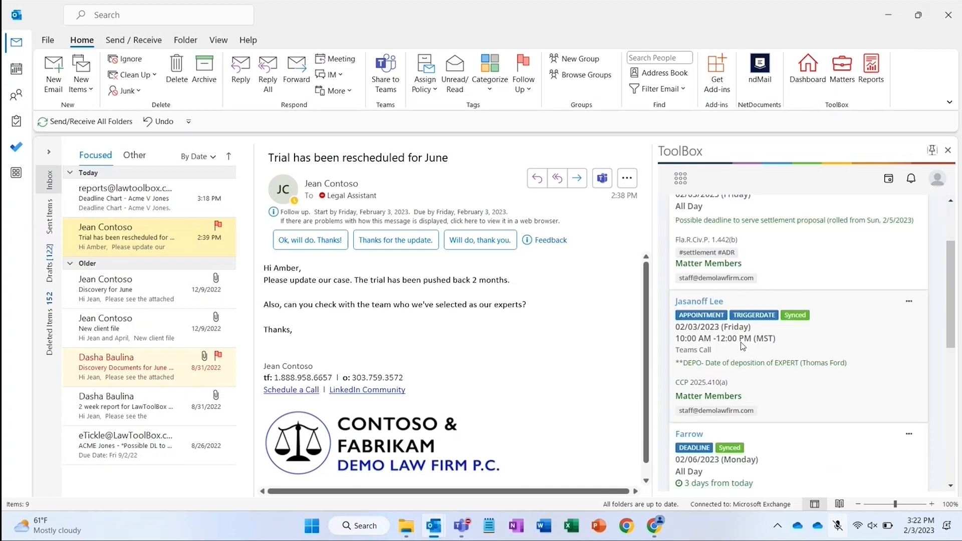
scroll("down", 3)
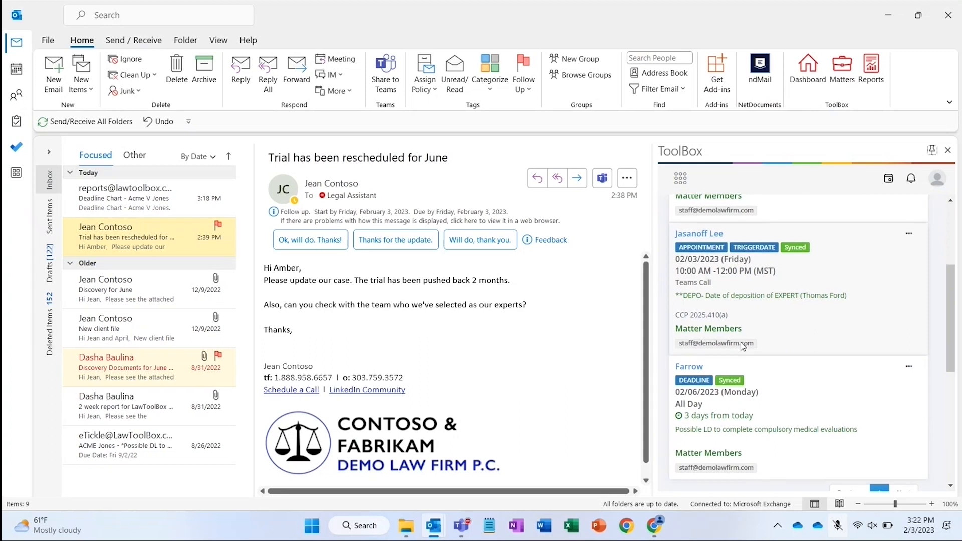
scroll("down", 3)
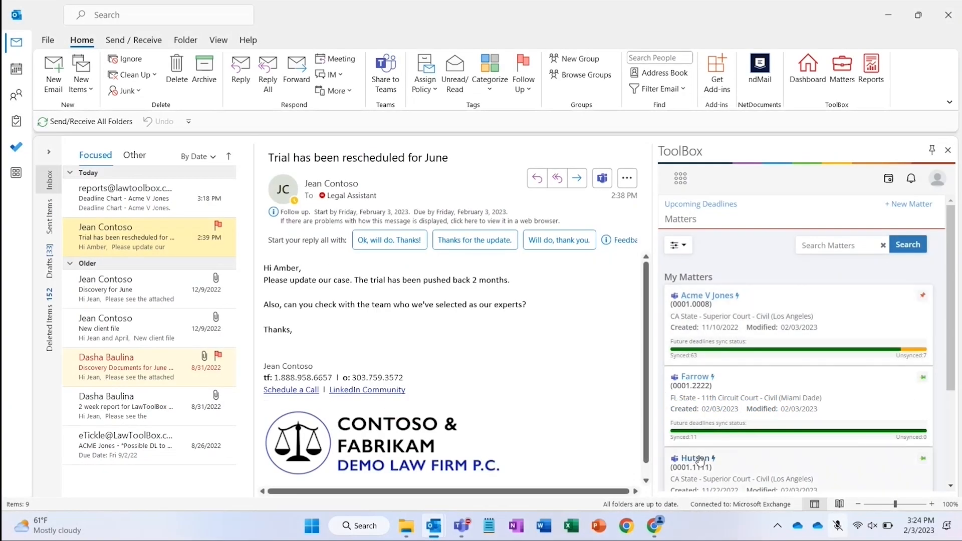
- Open Hutson's General Teams channel through the Meet menu's Teams Chat option
left_click(694, 458)
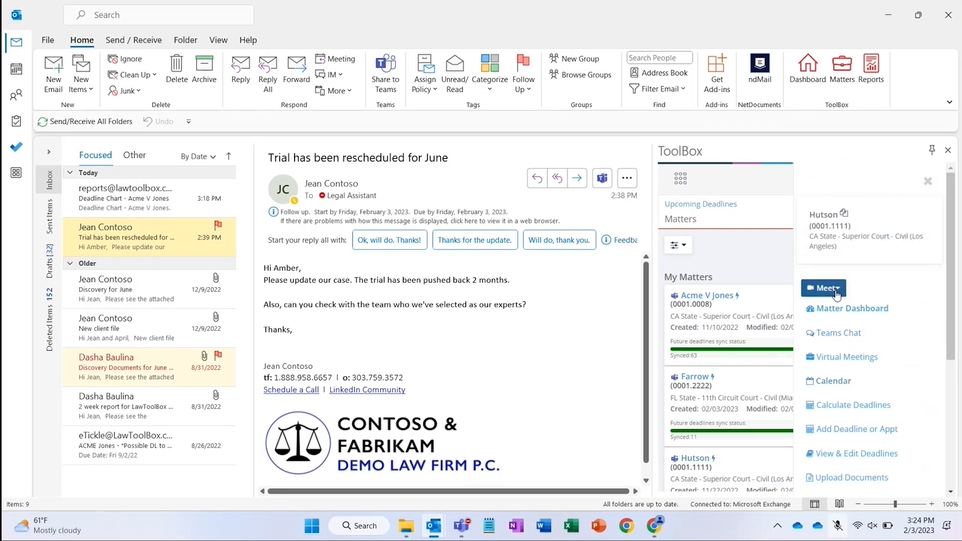
left_click(823, 287)
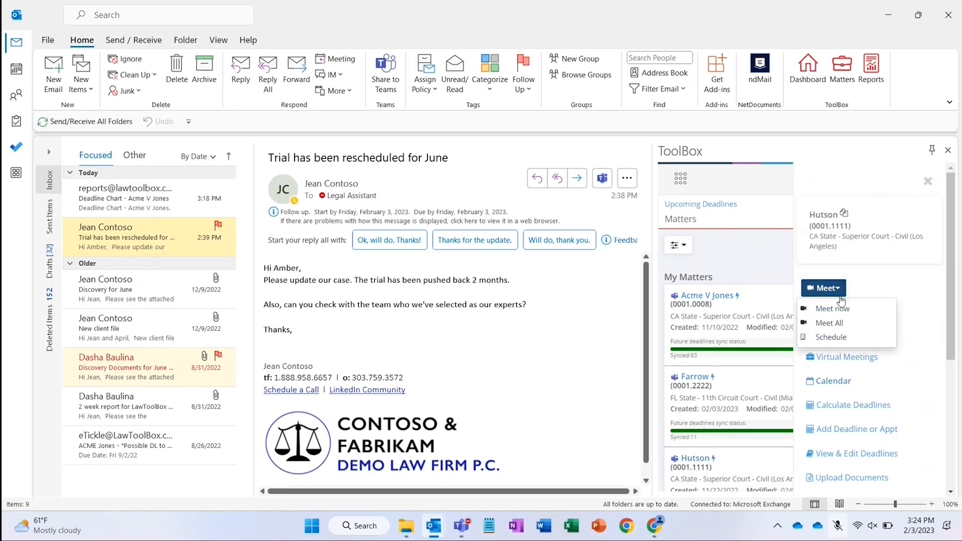
mouse_move(832, 309)
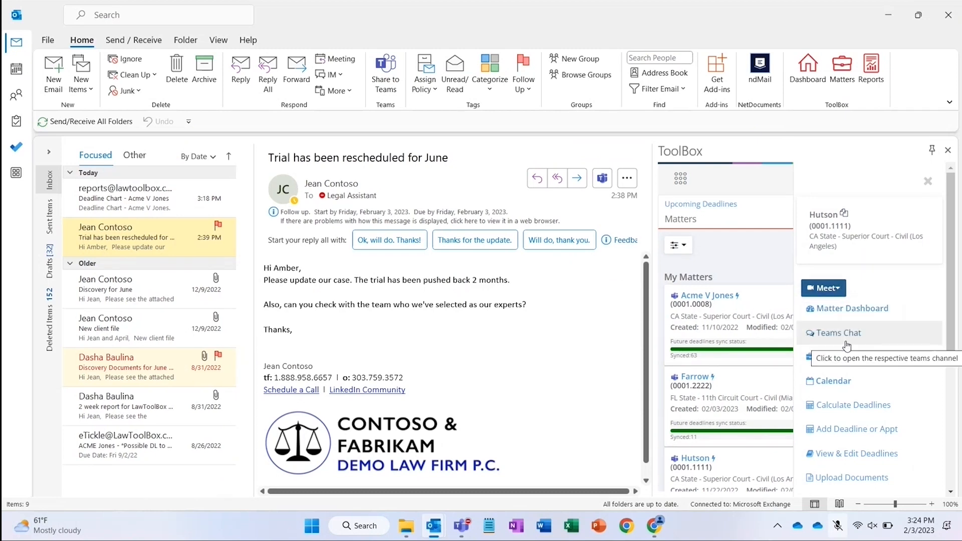
left_click(837, 333)
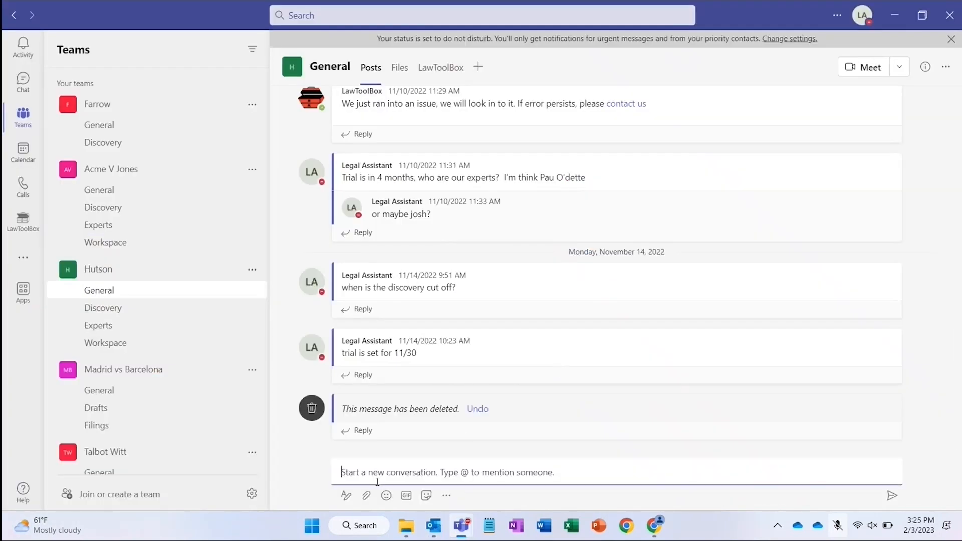
- Post 'Hi Jean, we are revie…' about reviewing the experts in Hutson's General channel
type("Hi Jean, we are revie")
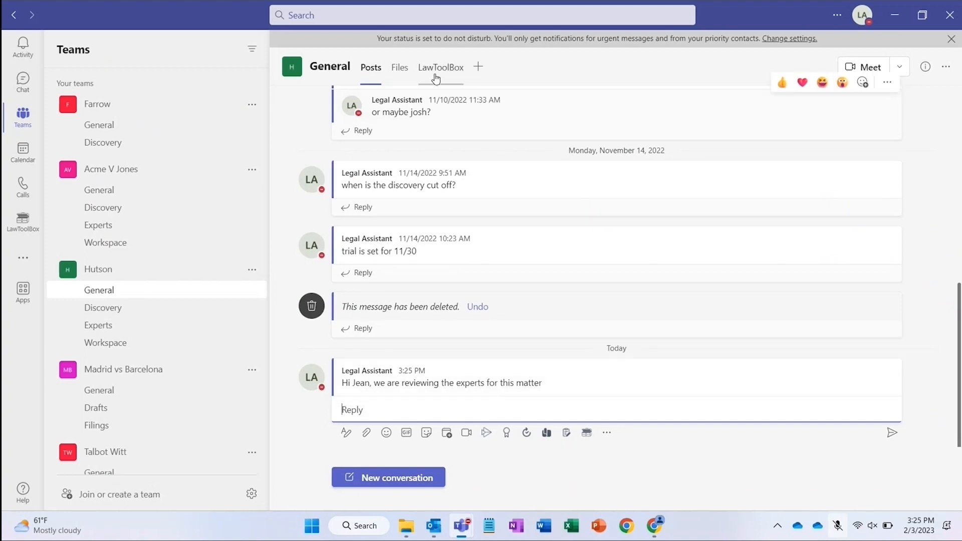
left_click(439, 66)
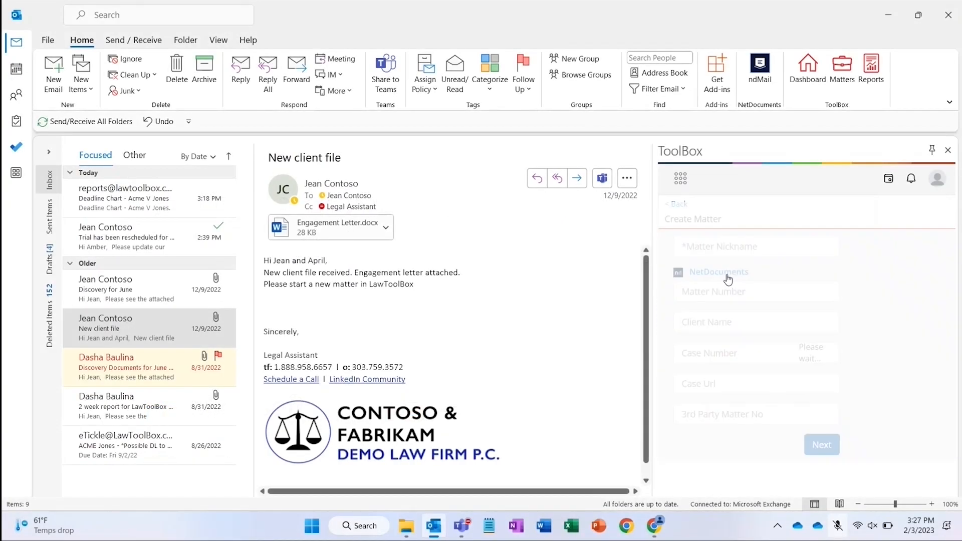
left_click(718, 272)
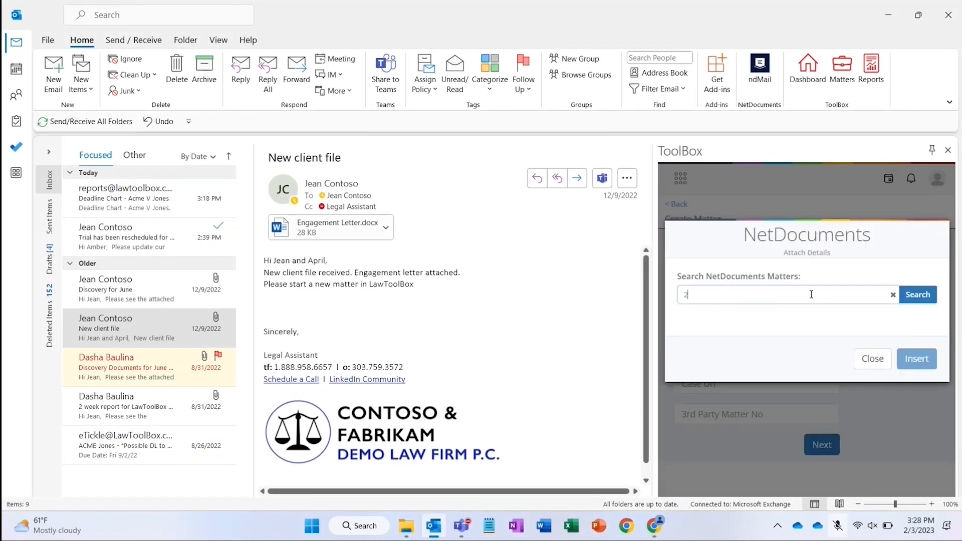
type("222")
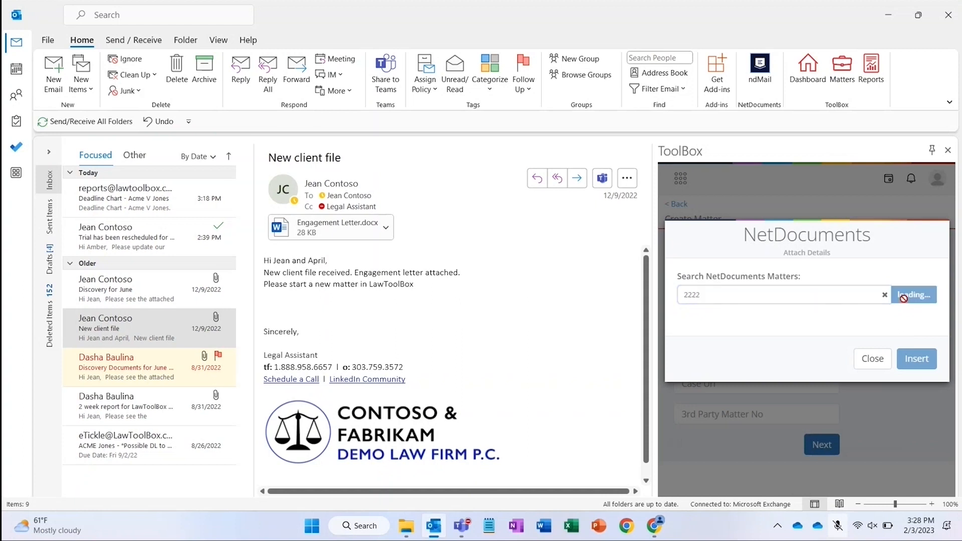
left_click(912, 294)
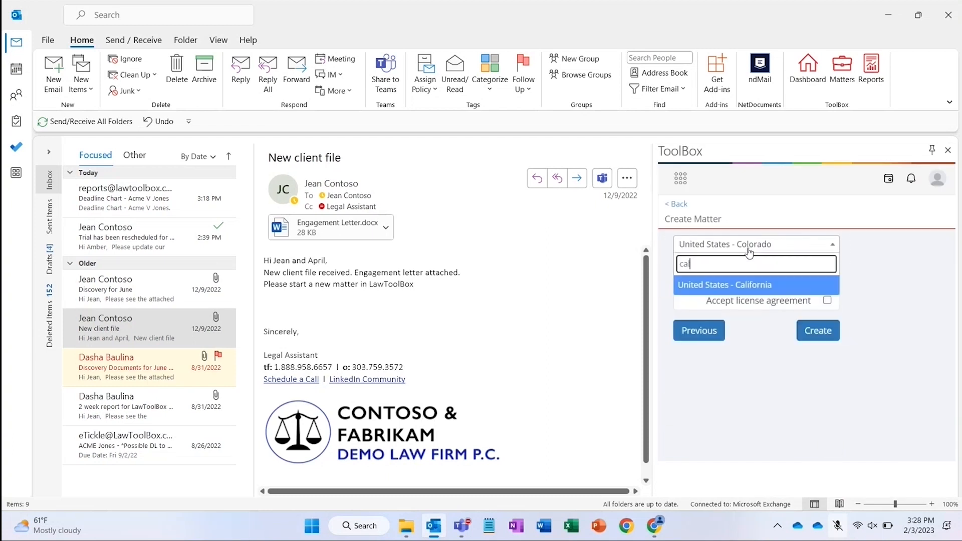
- Choose United States - California and the Los Angeles civil ruleset, accepting the license
left_click(724, 285)
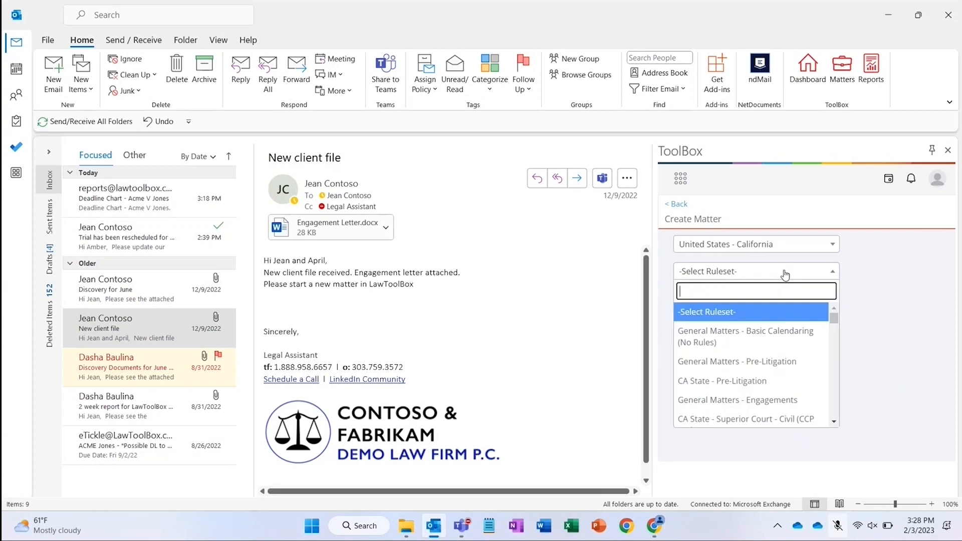
type("los")
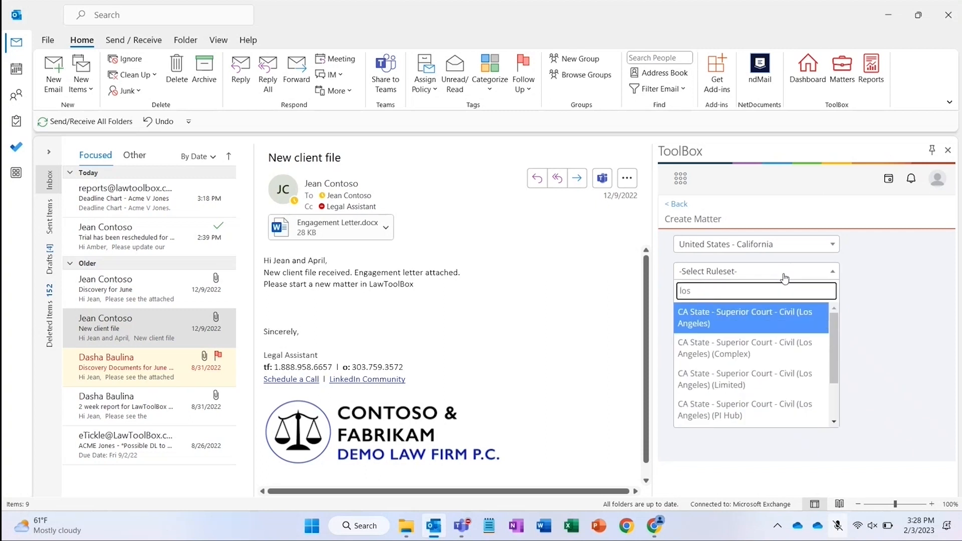
left_click(746, 317)
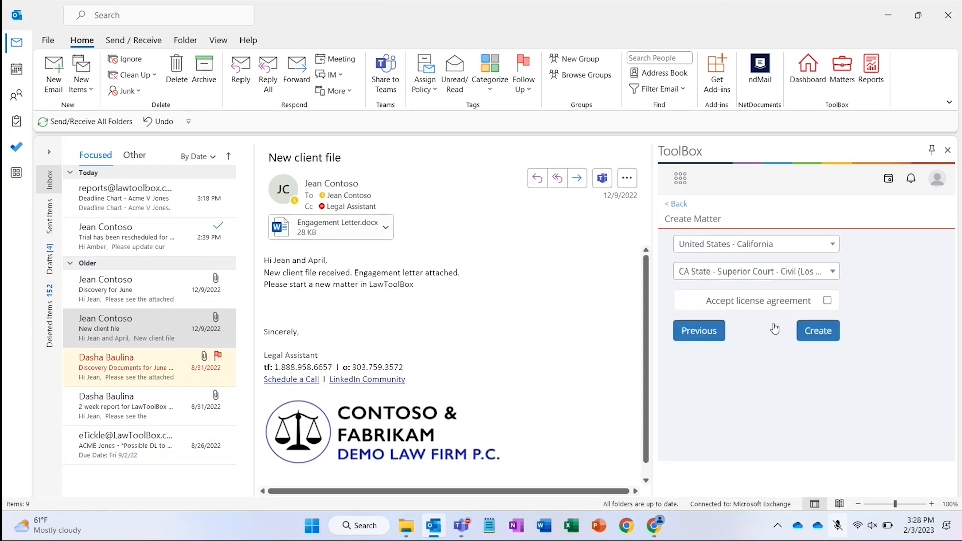
left_click(817, 330)
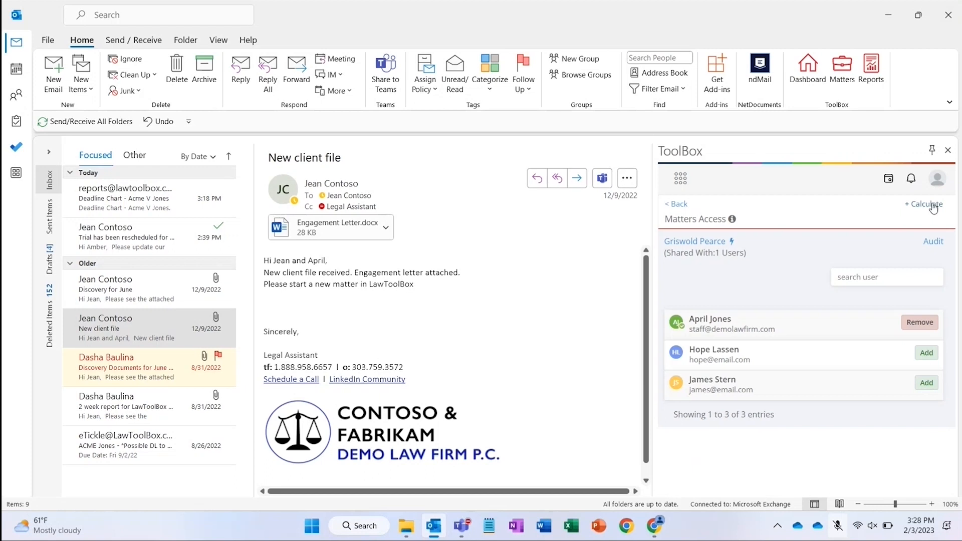
- Calculate 13 deadlines from DATE ACTION COMMENCED 02/03/2023 and open the matter's action menu
left_click(923, 204)
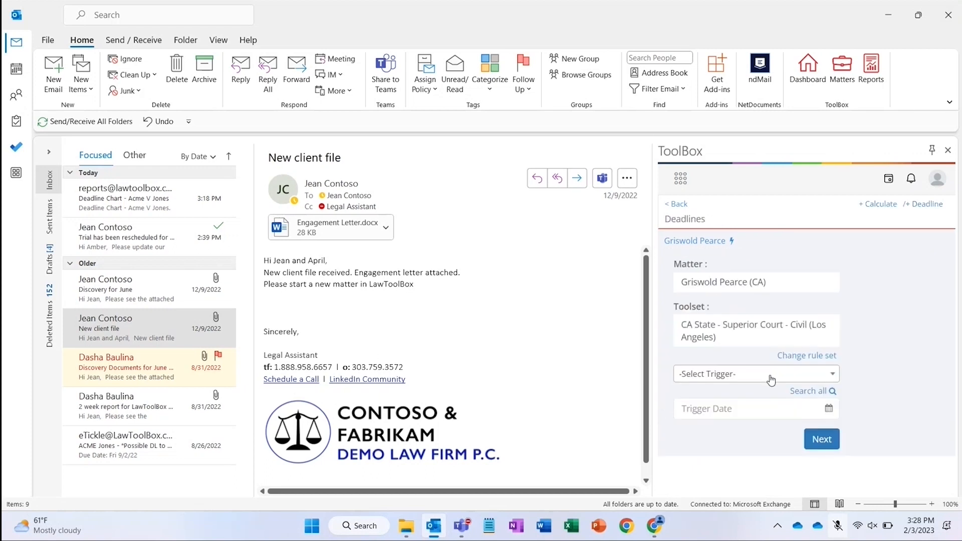
left_click(755, 374)
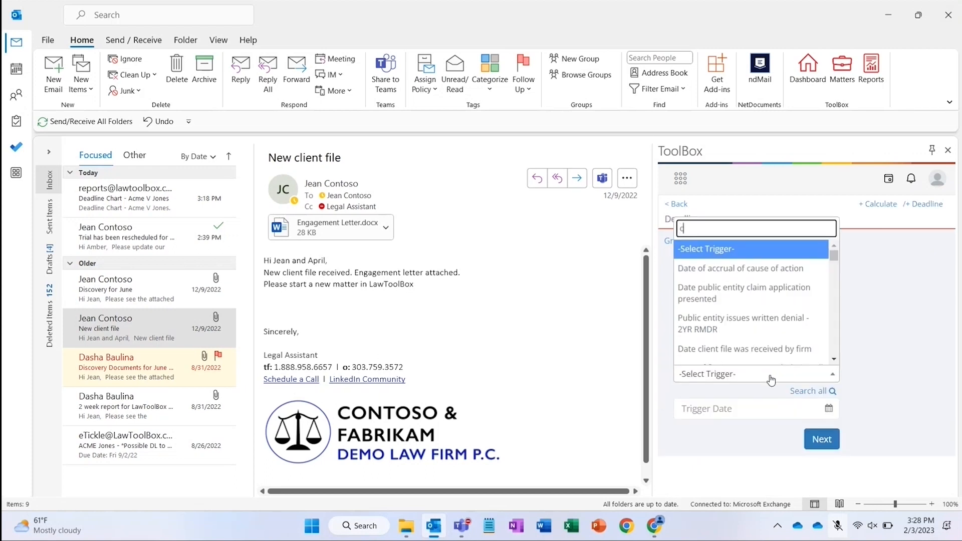
left_click(749, 423)
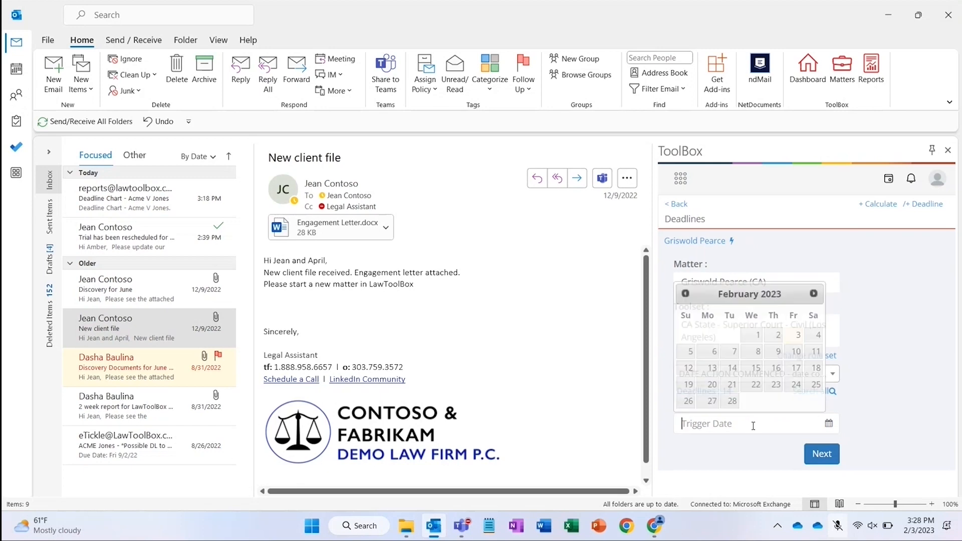
left_click(821, 457)
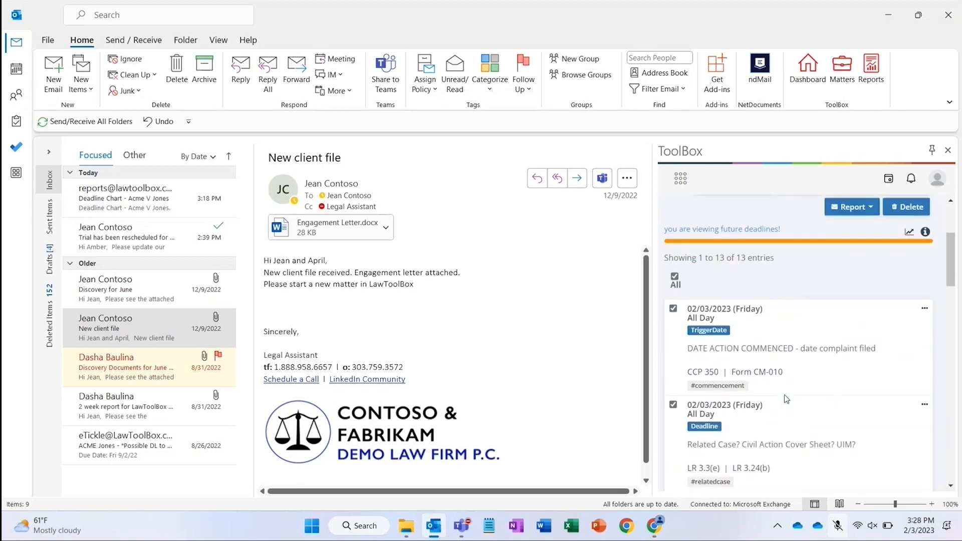
scroll("down", 3)
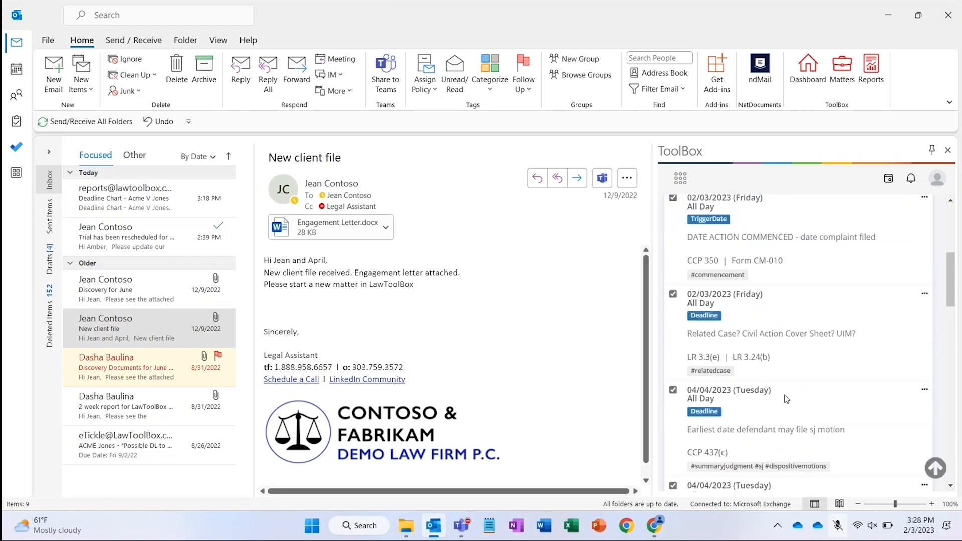
scroll("down", 3)
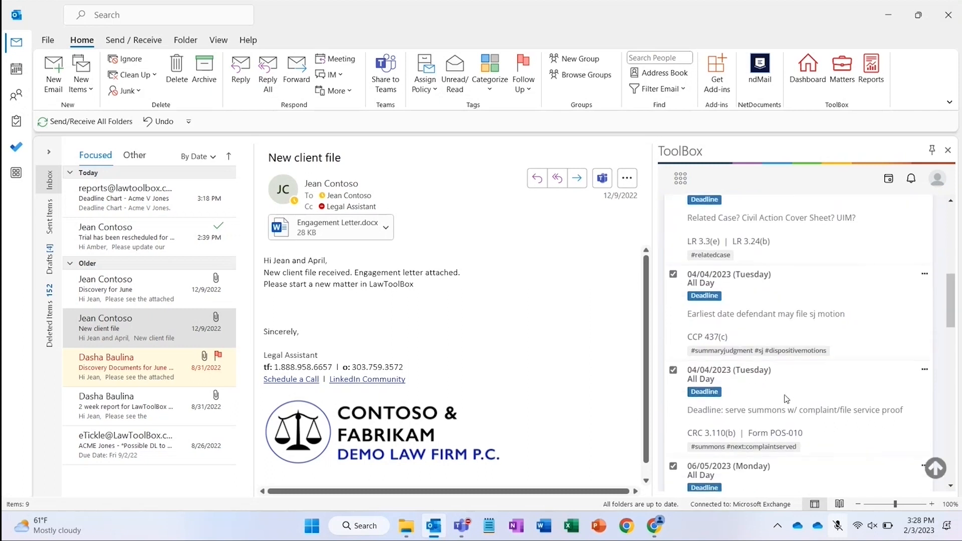
scroll("down", 3)
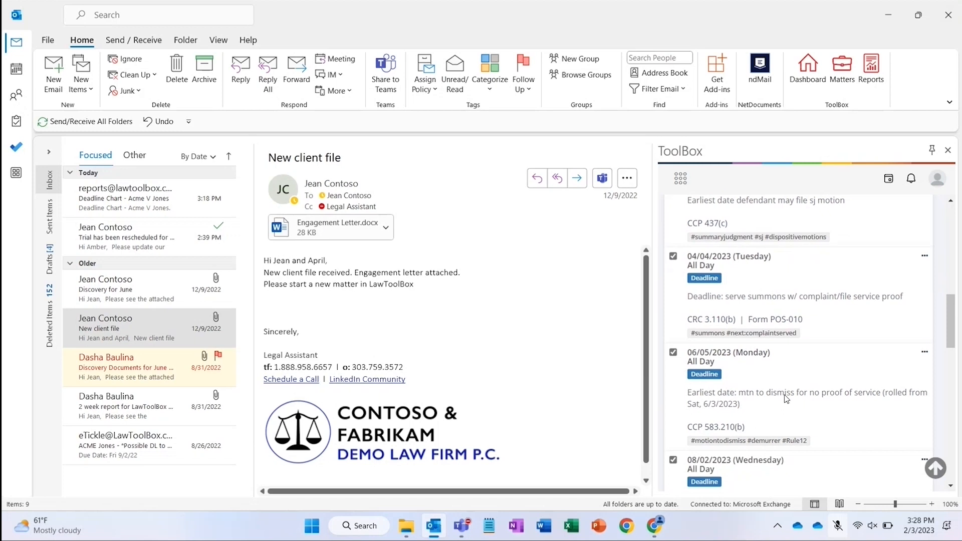
scroll("down", 3)
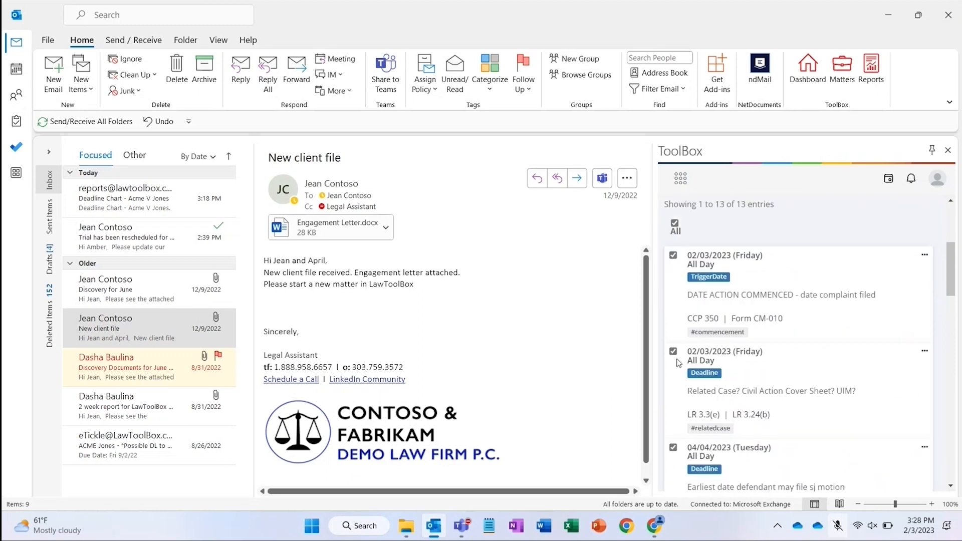
left_click(673, 352)
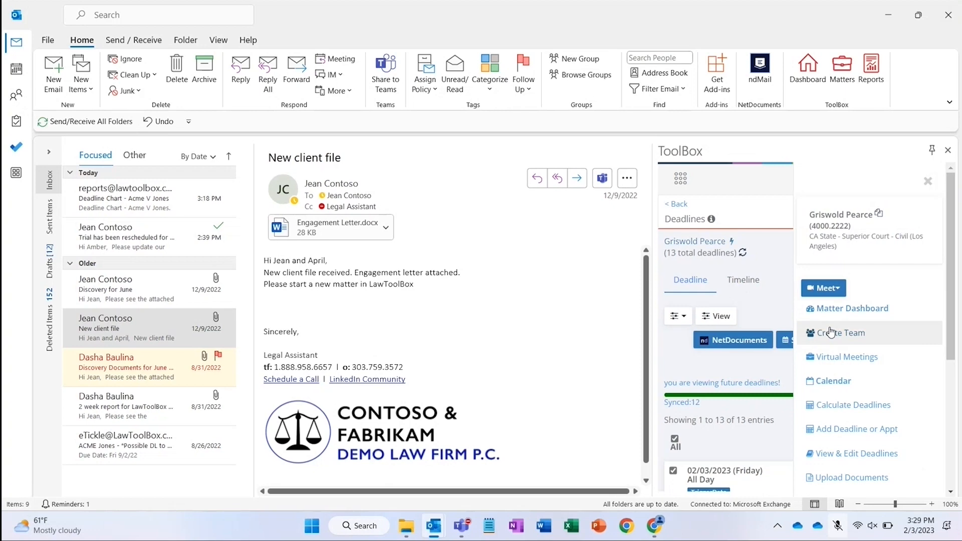
left_click(841, 332)
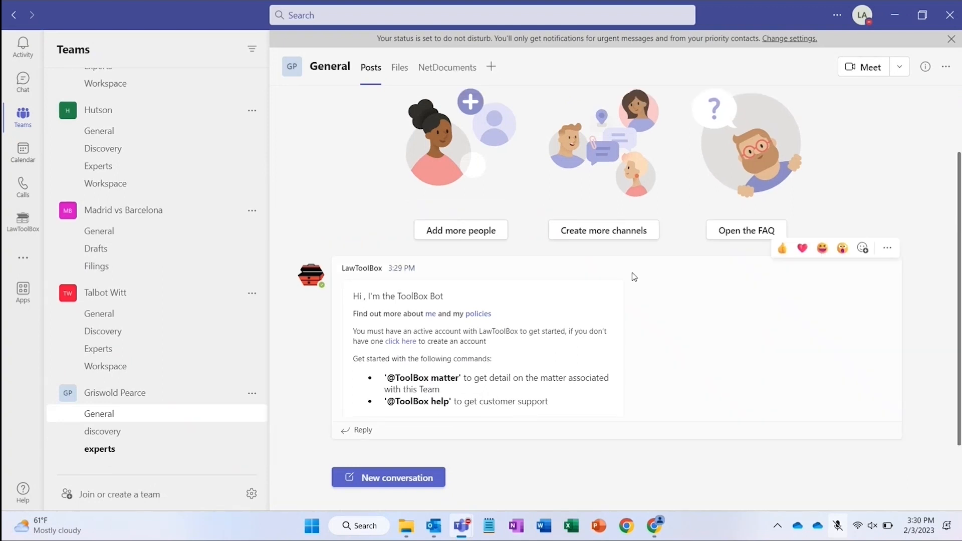
- Post a 'Hi, we just received a new matter' announcement in General, then view the card's deadlines
left_click(388, 477)
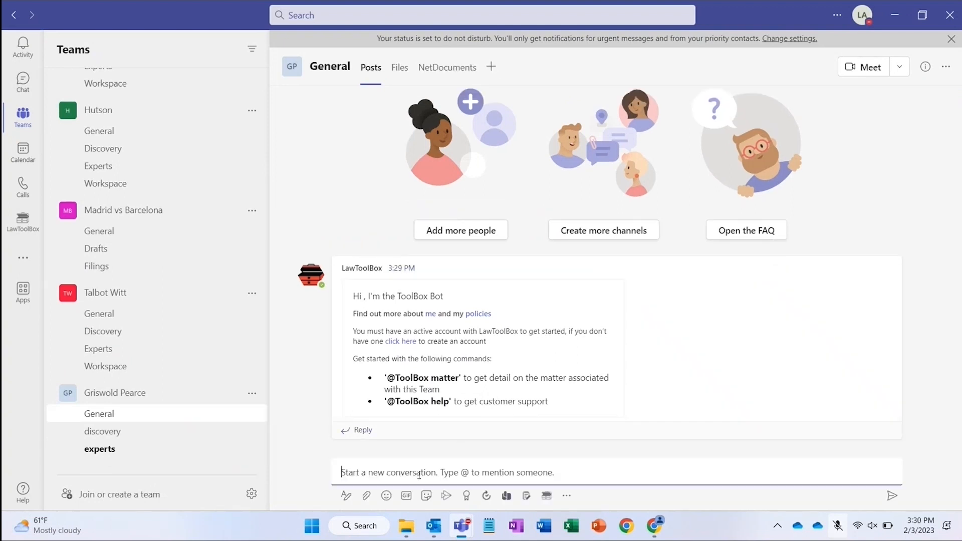
type("Hi")
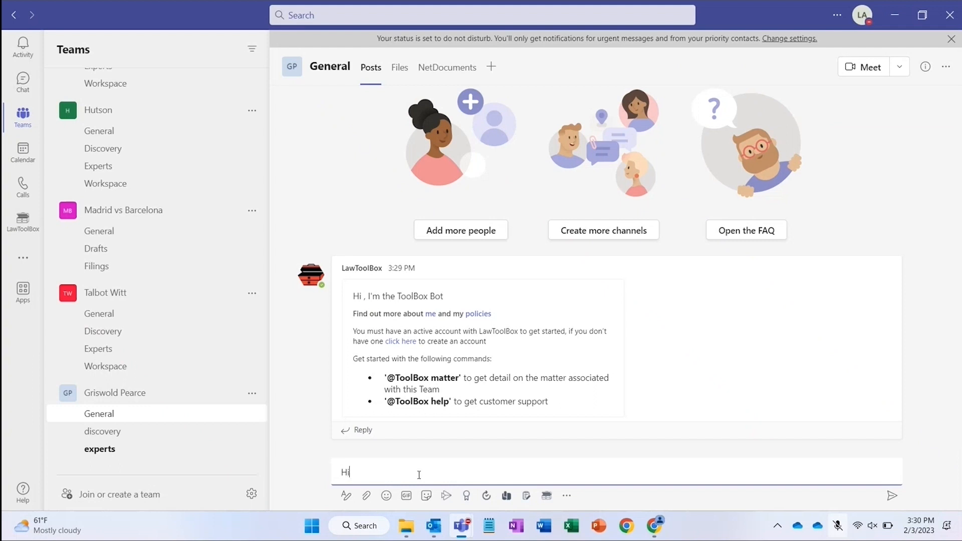
type(", we just received a new m")
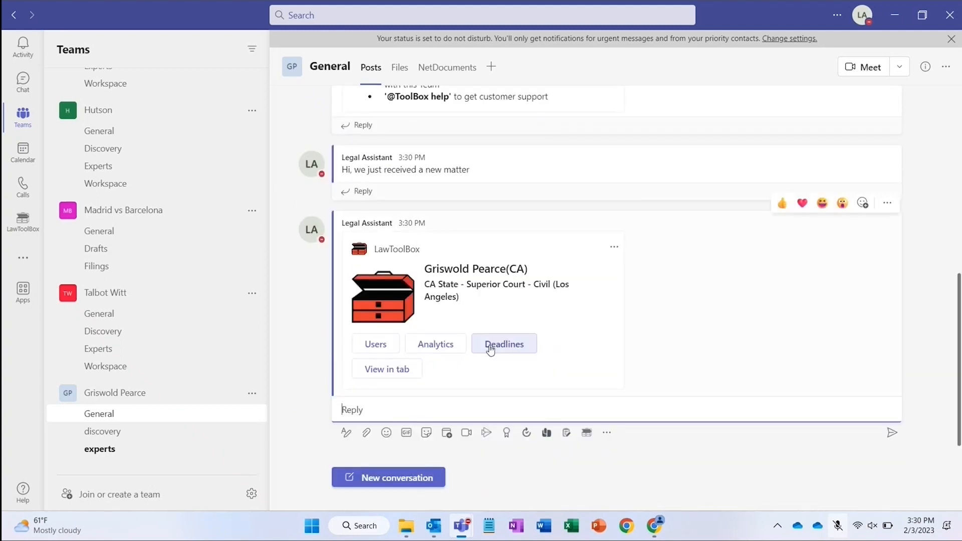
left_click(503, 344)
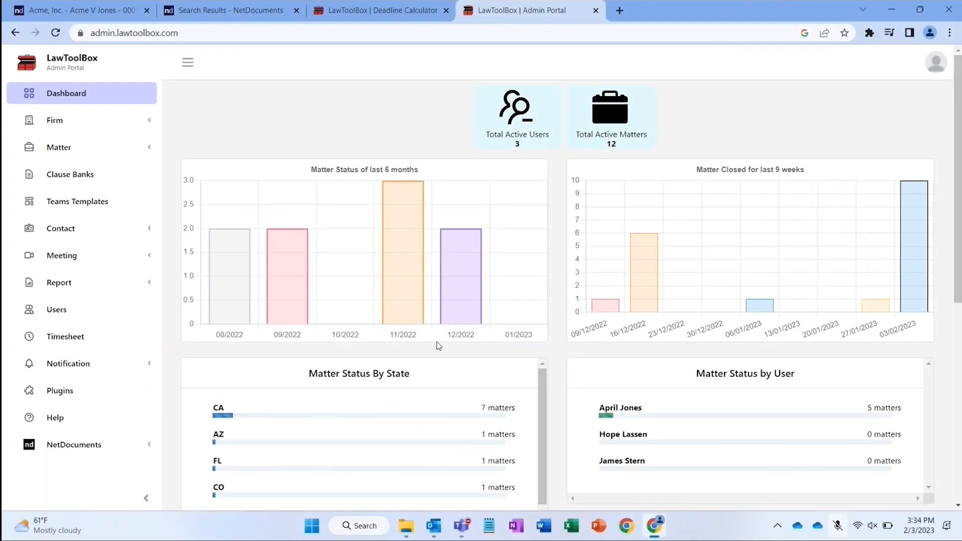
mouse_move(59, 390)
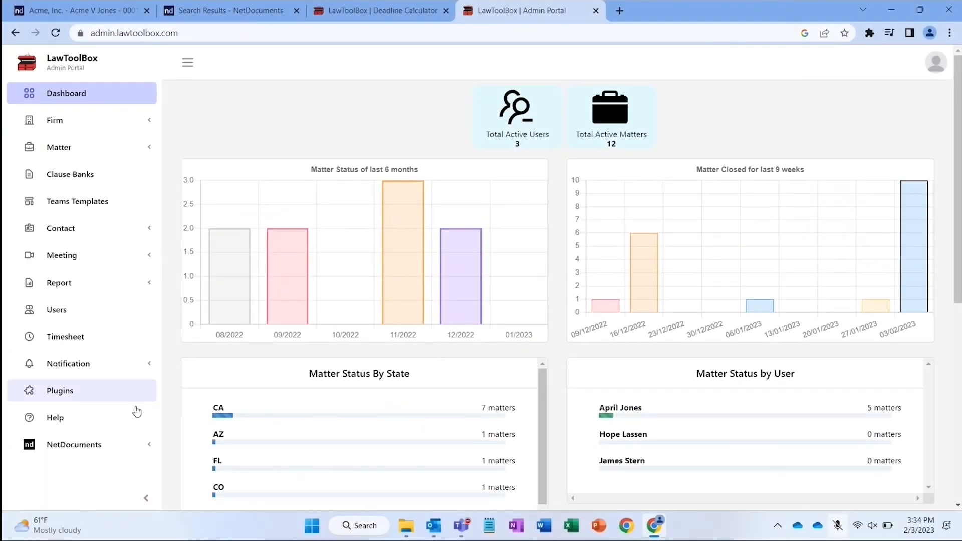
- Generate the NetDocuments Webpage Link for the Documents cabinet in the Admin Portal
left_click(73, 445)
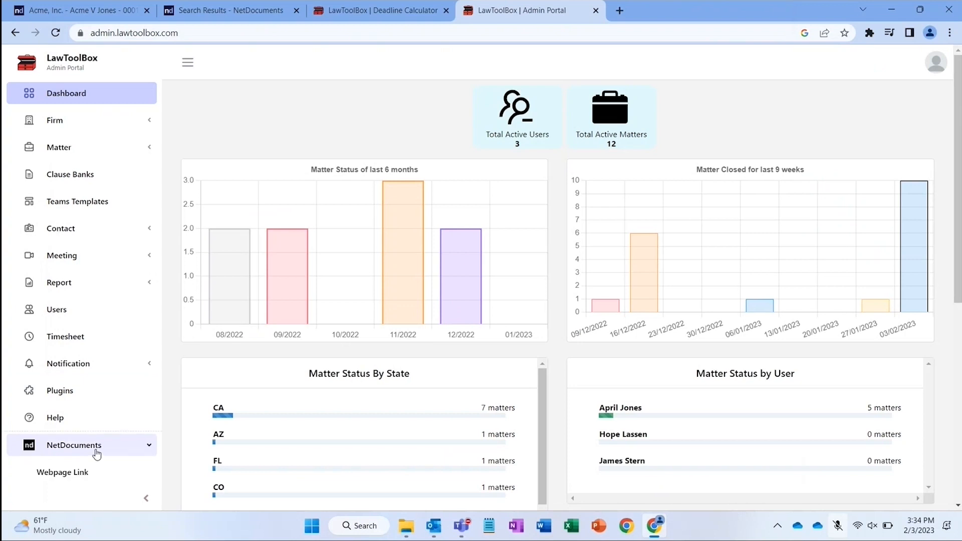
left_click(62, 472)
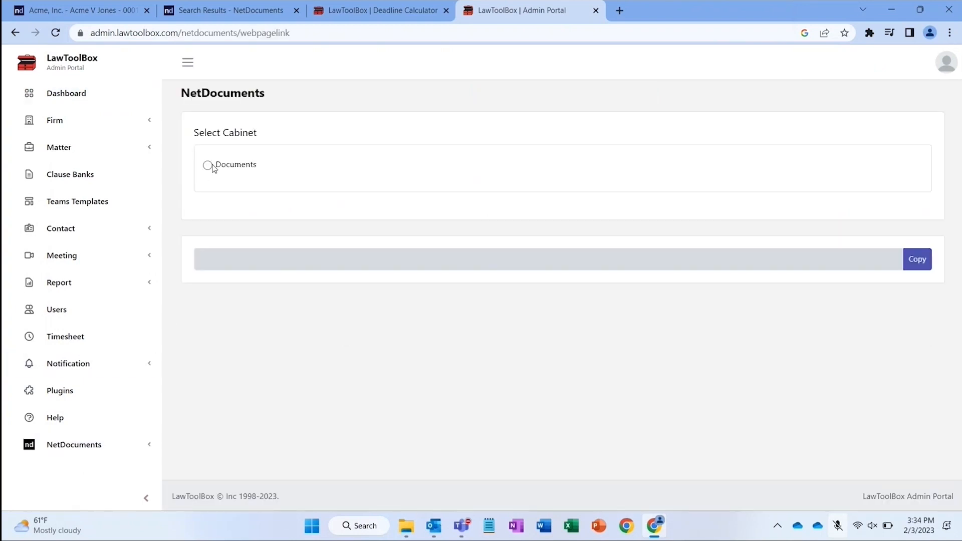
left_click(916, 259)
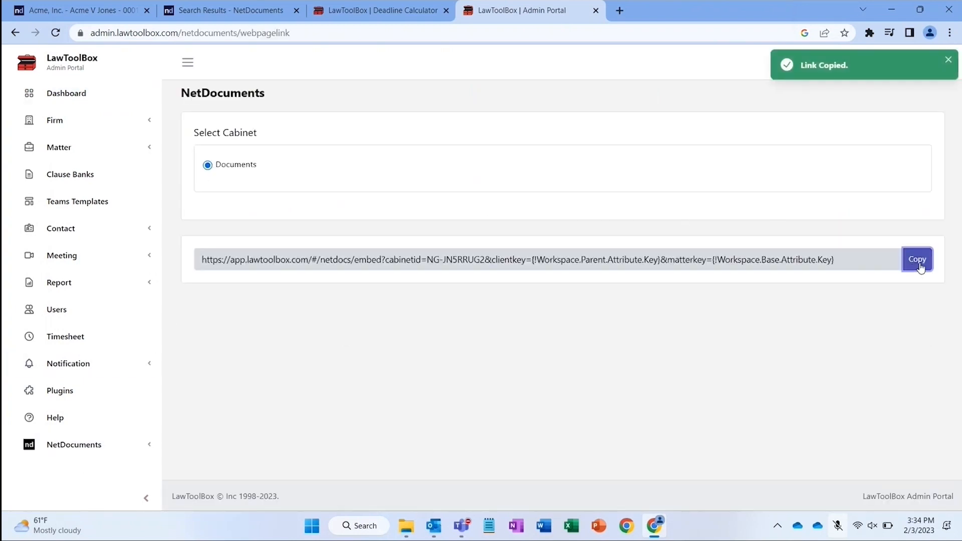